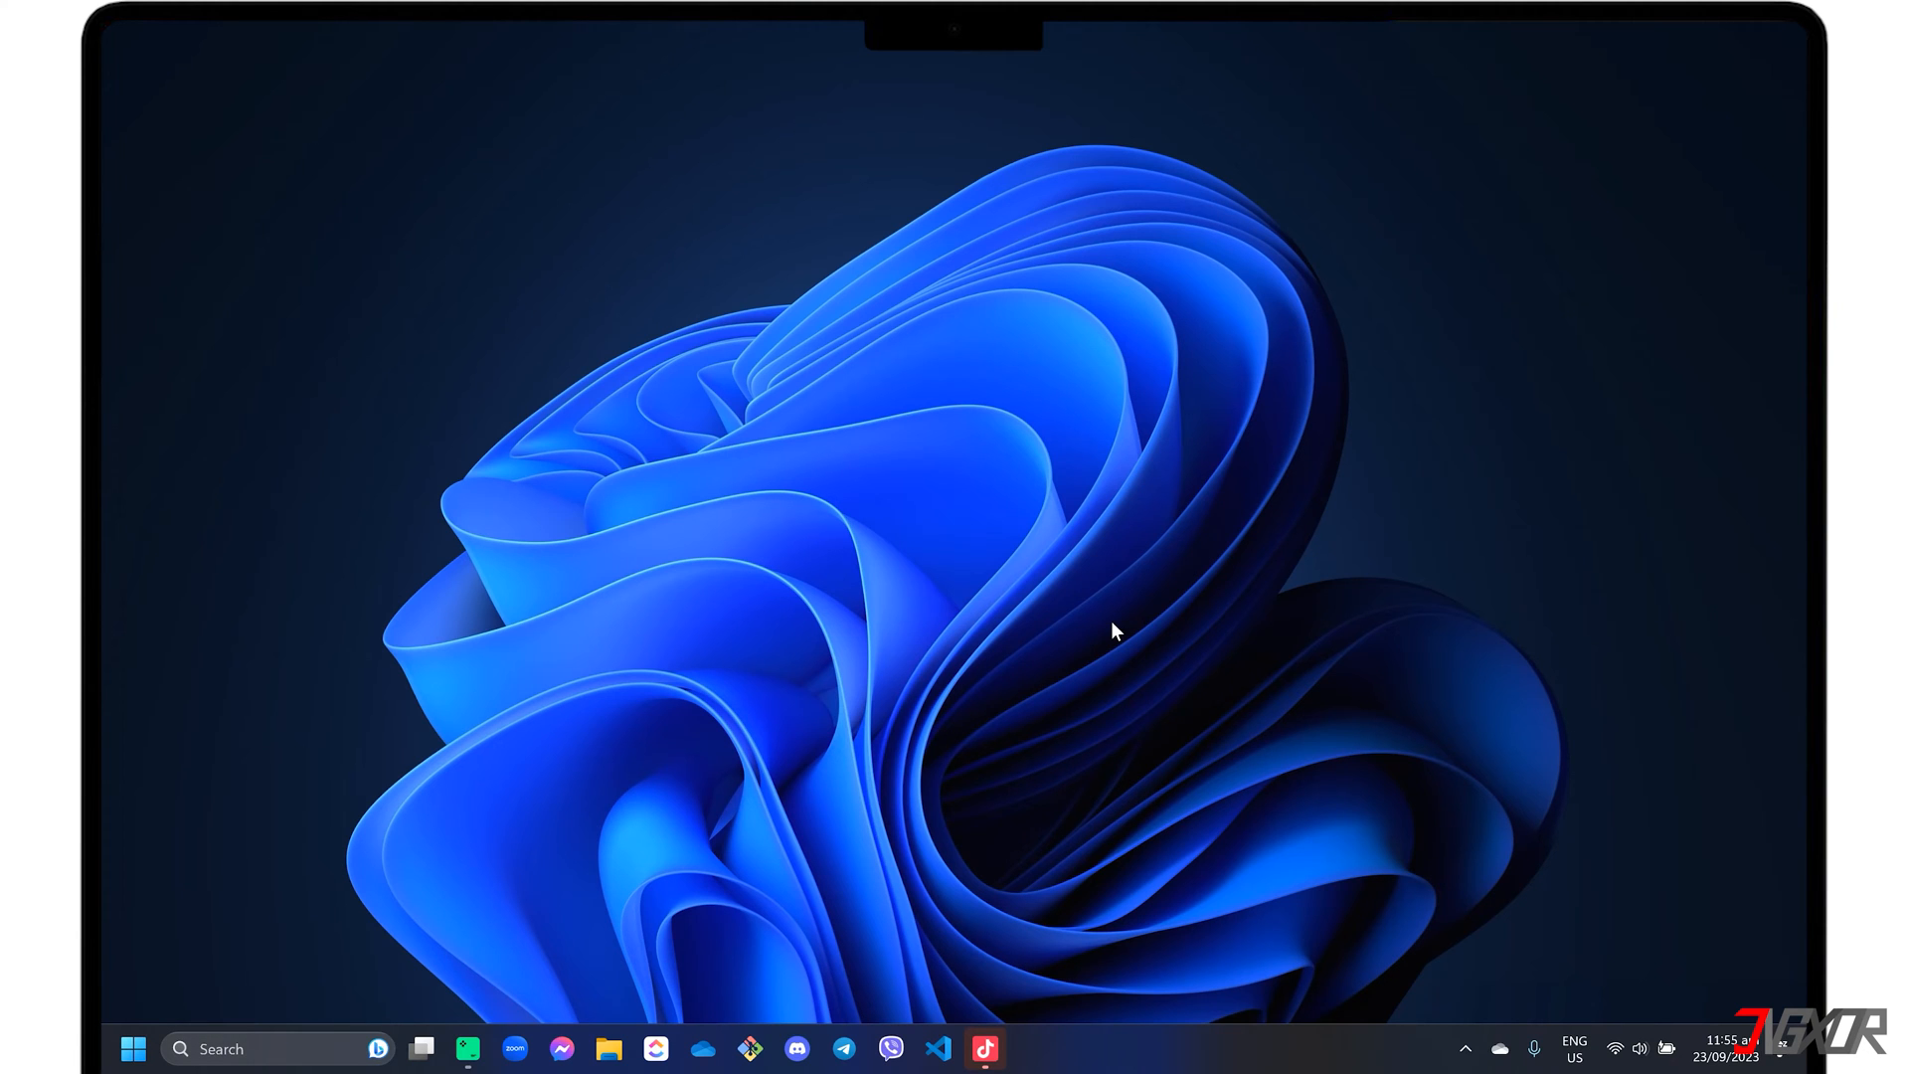
# Browse the TikTok LIVE Studio download page down to the Windows download option
pyautogui.click(987, 1046)
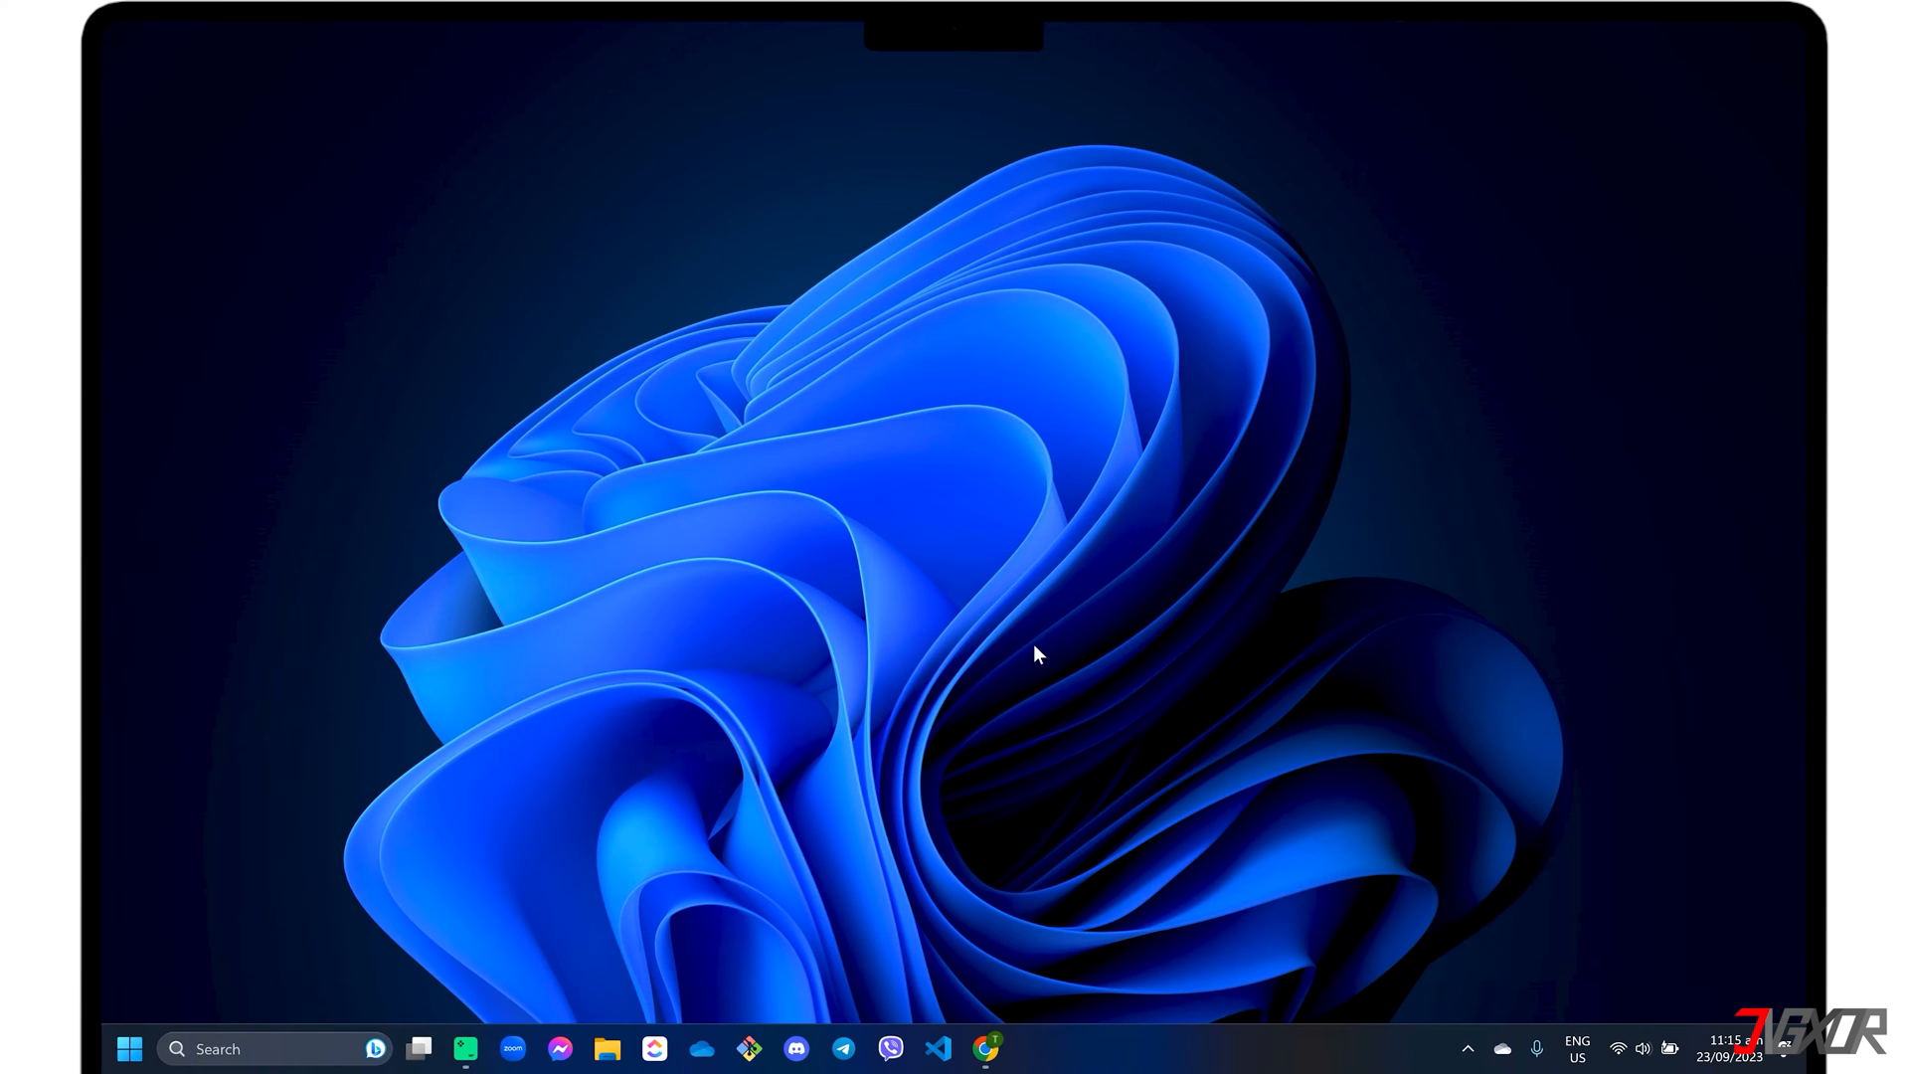
pyautogui.click(982, 1046)
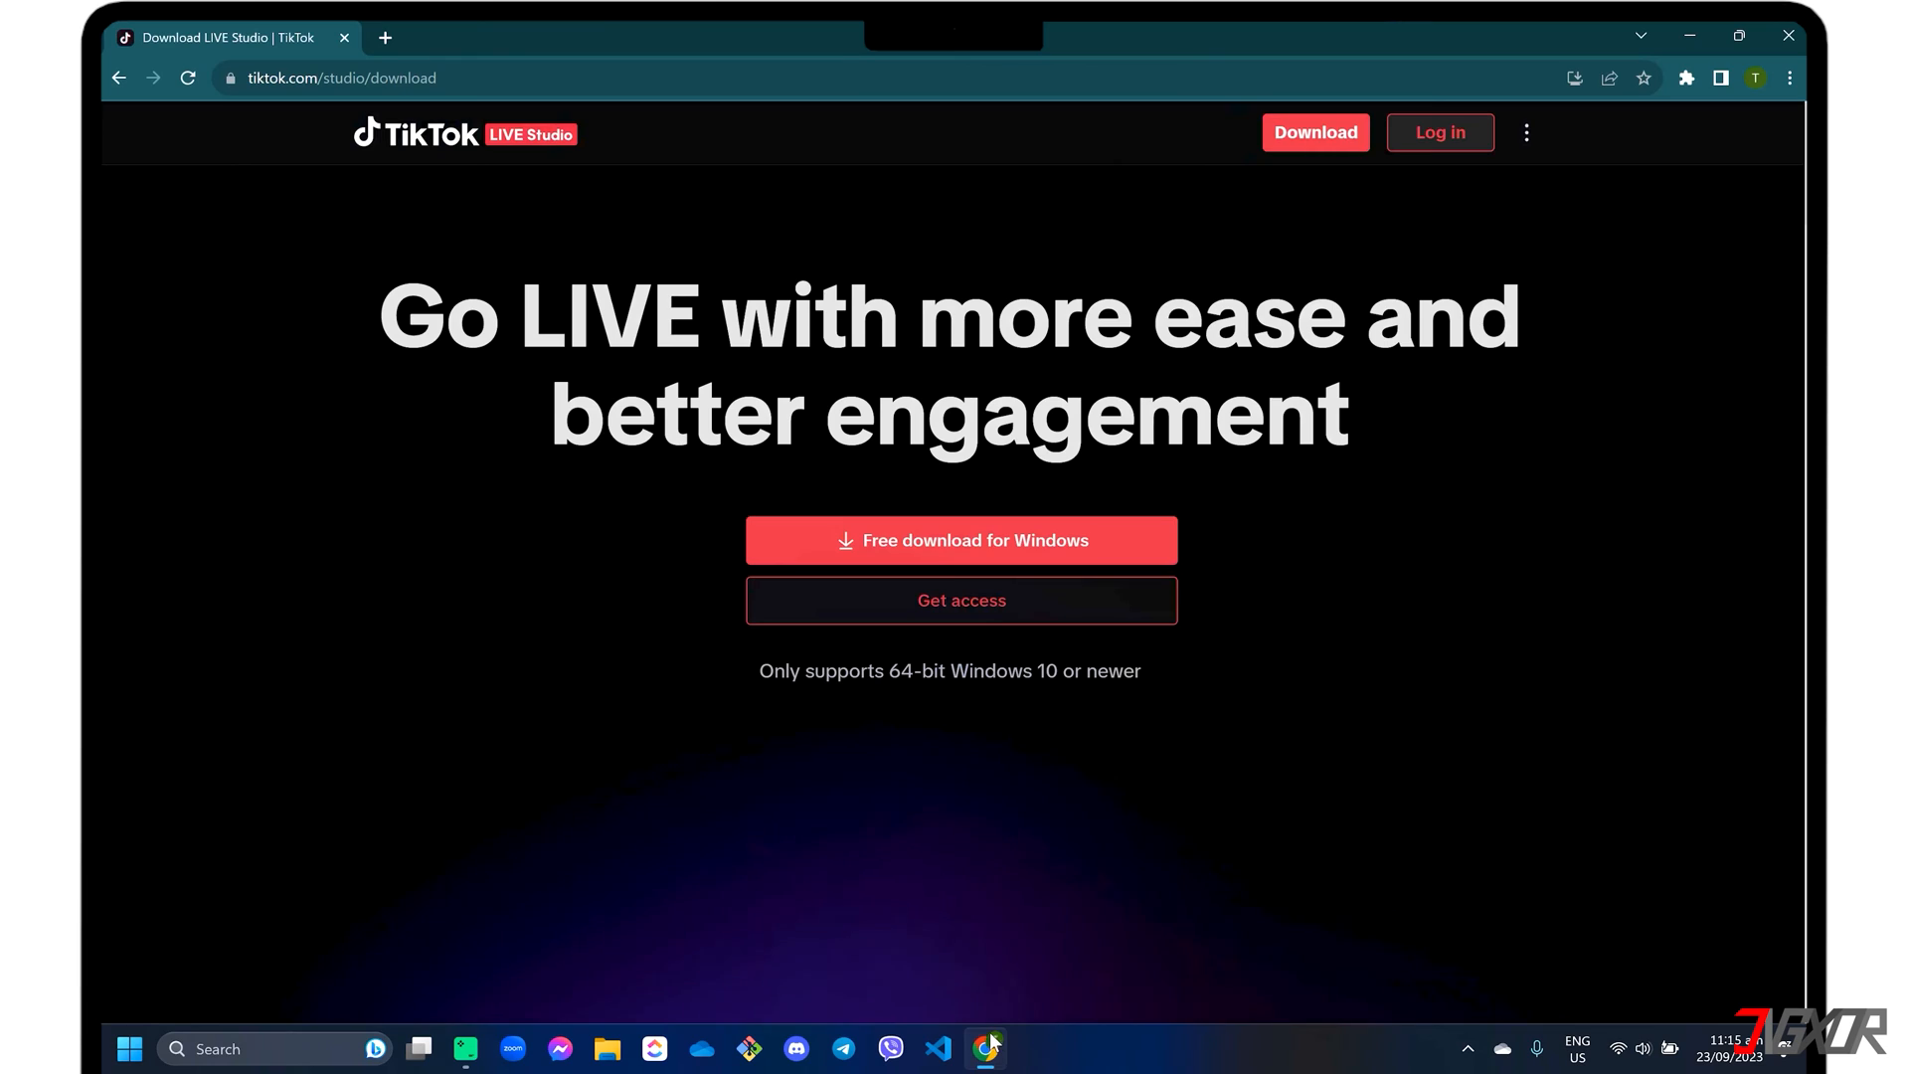
pyautogui.moveTo(517, 177)
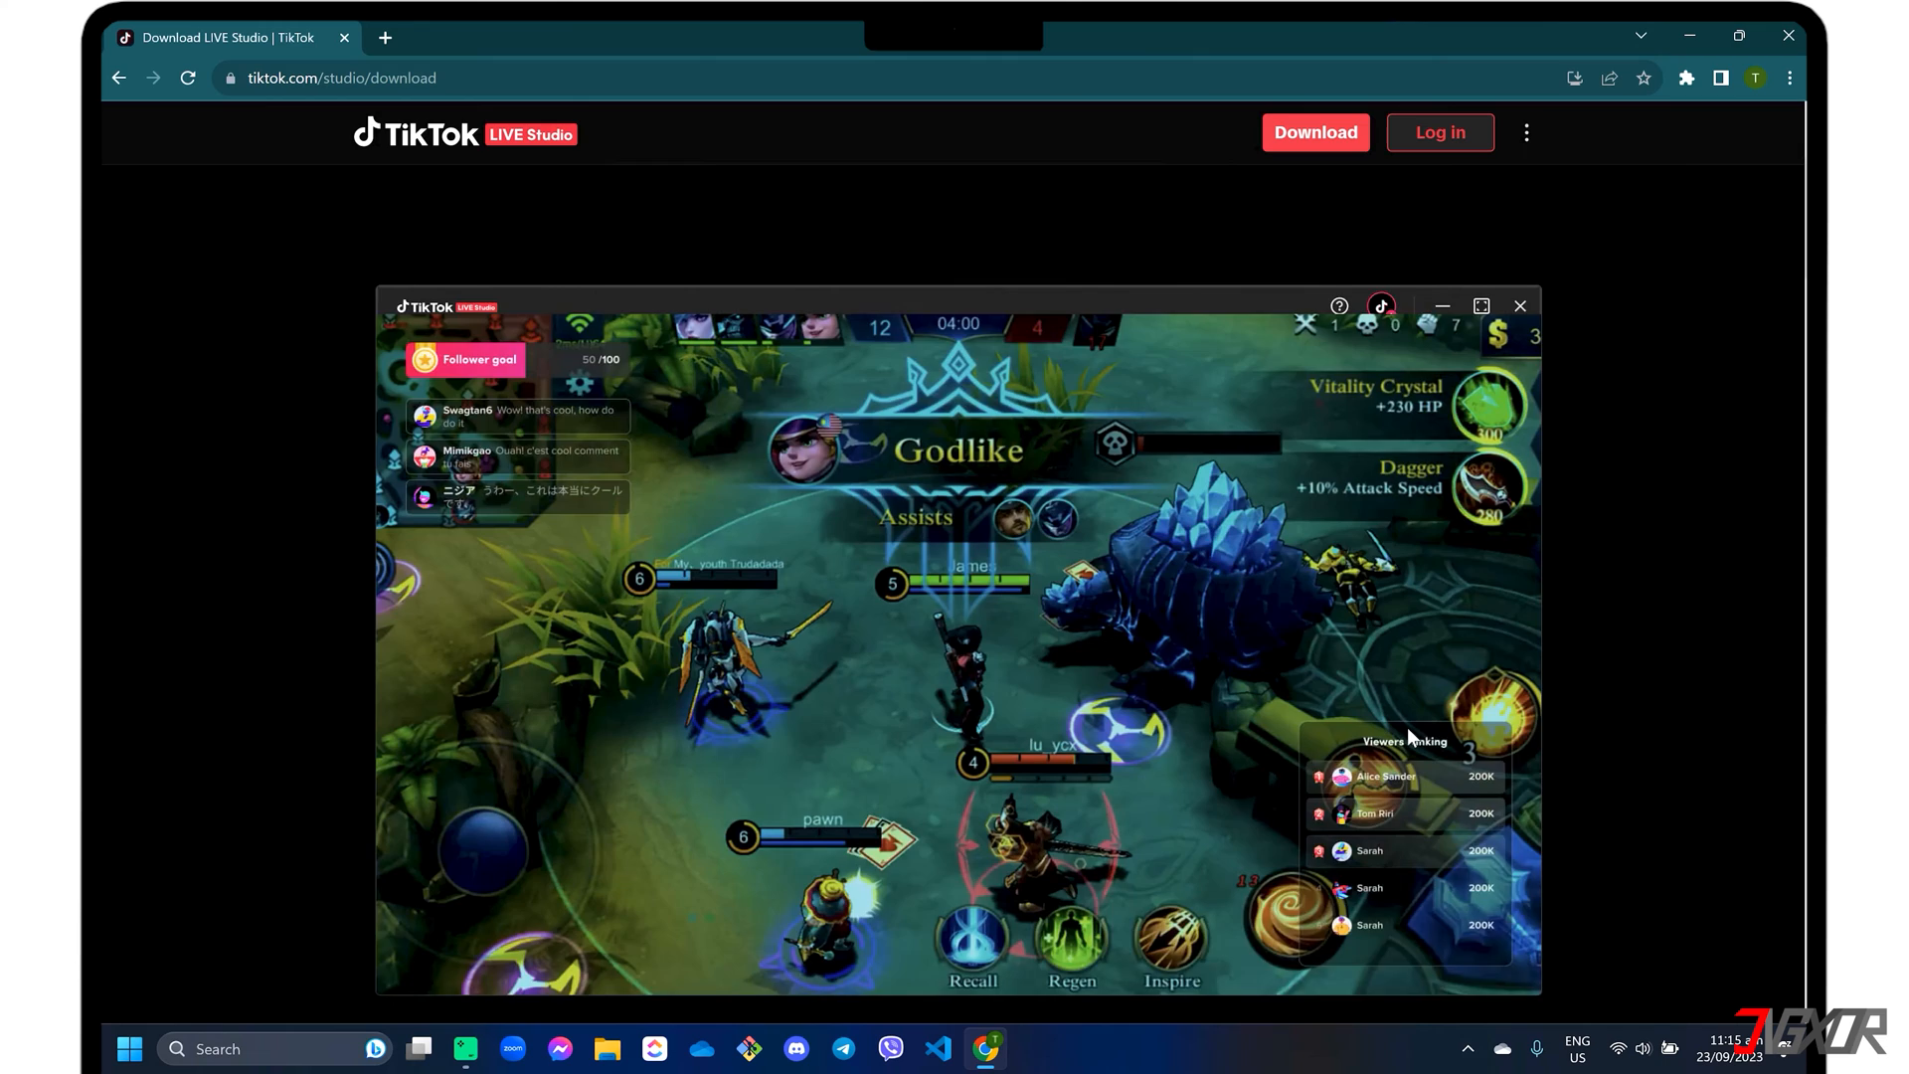
pyautogui.scroll(-3)
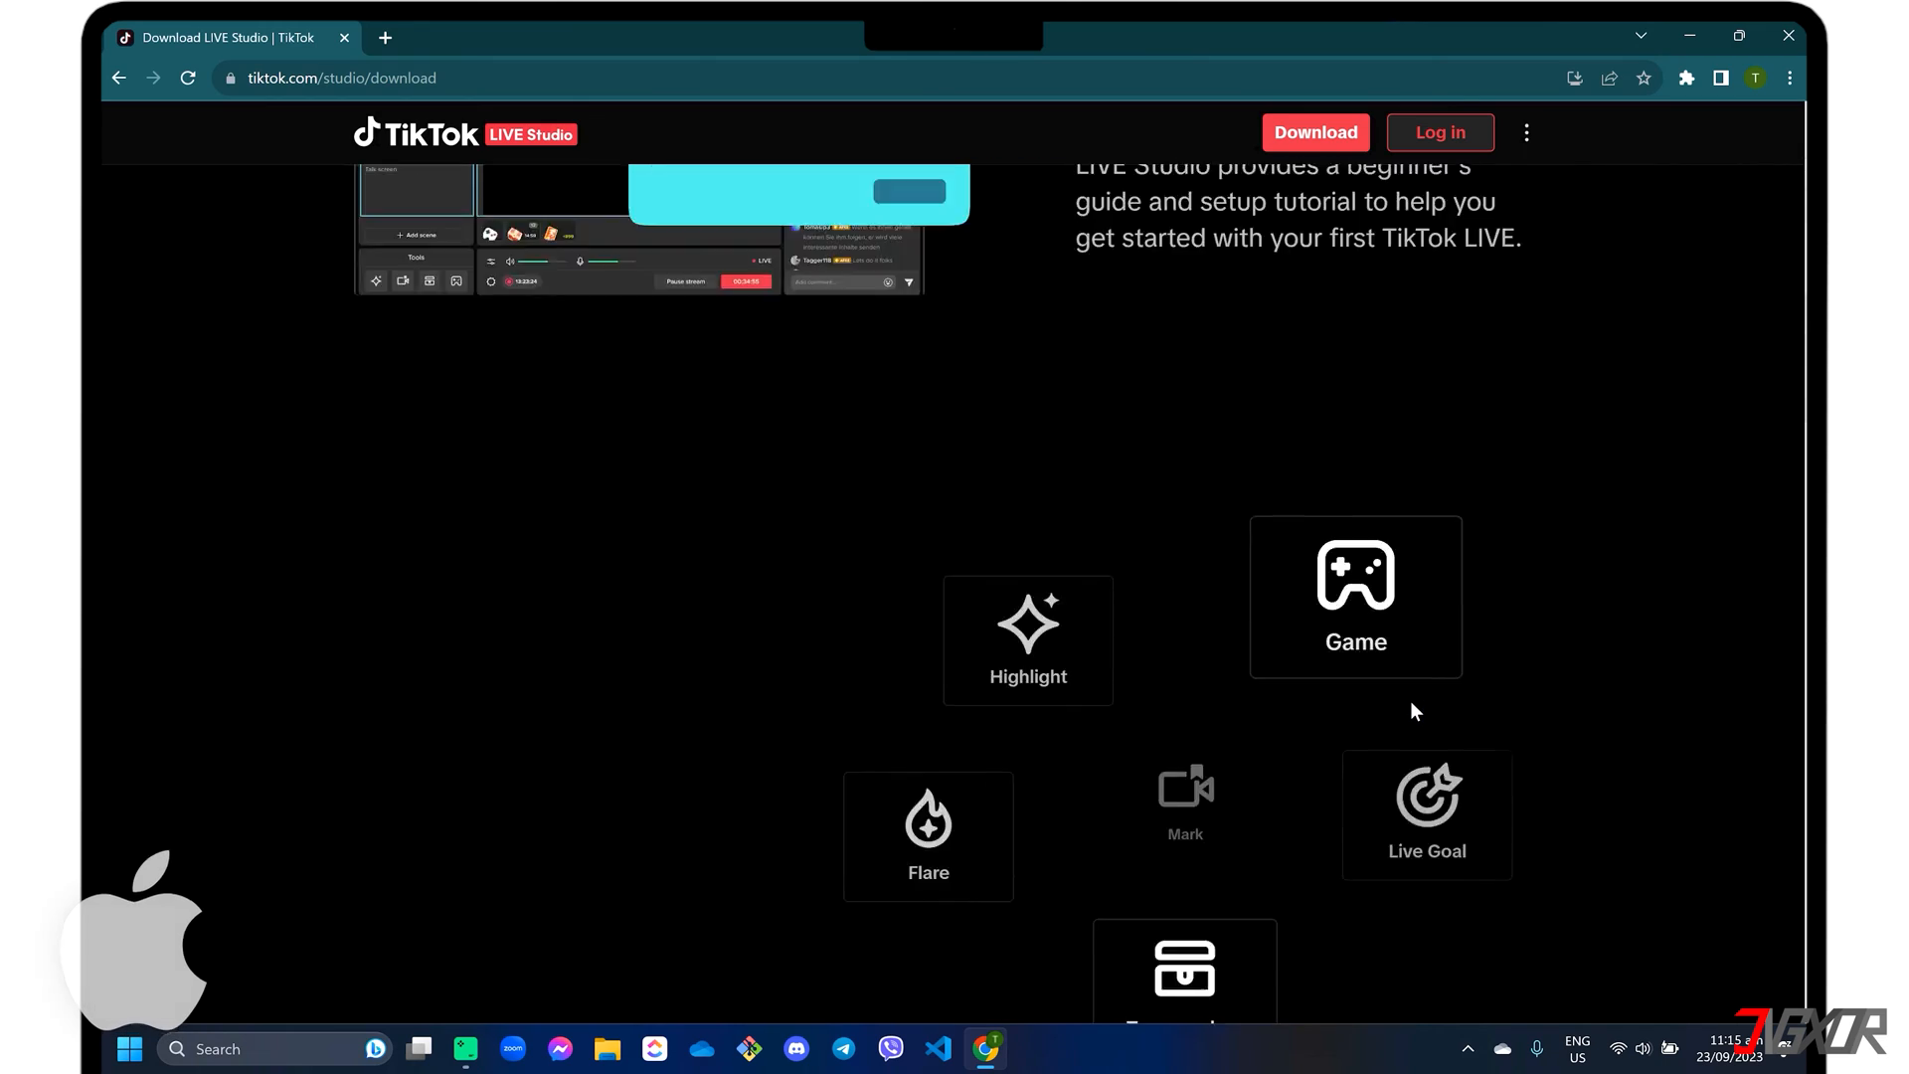
pyautogui.scroll(-3)
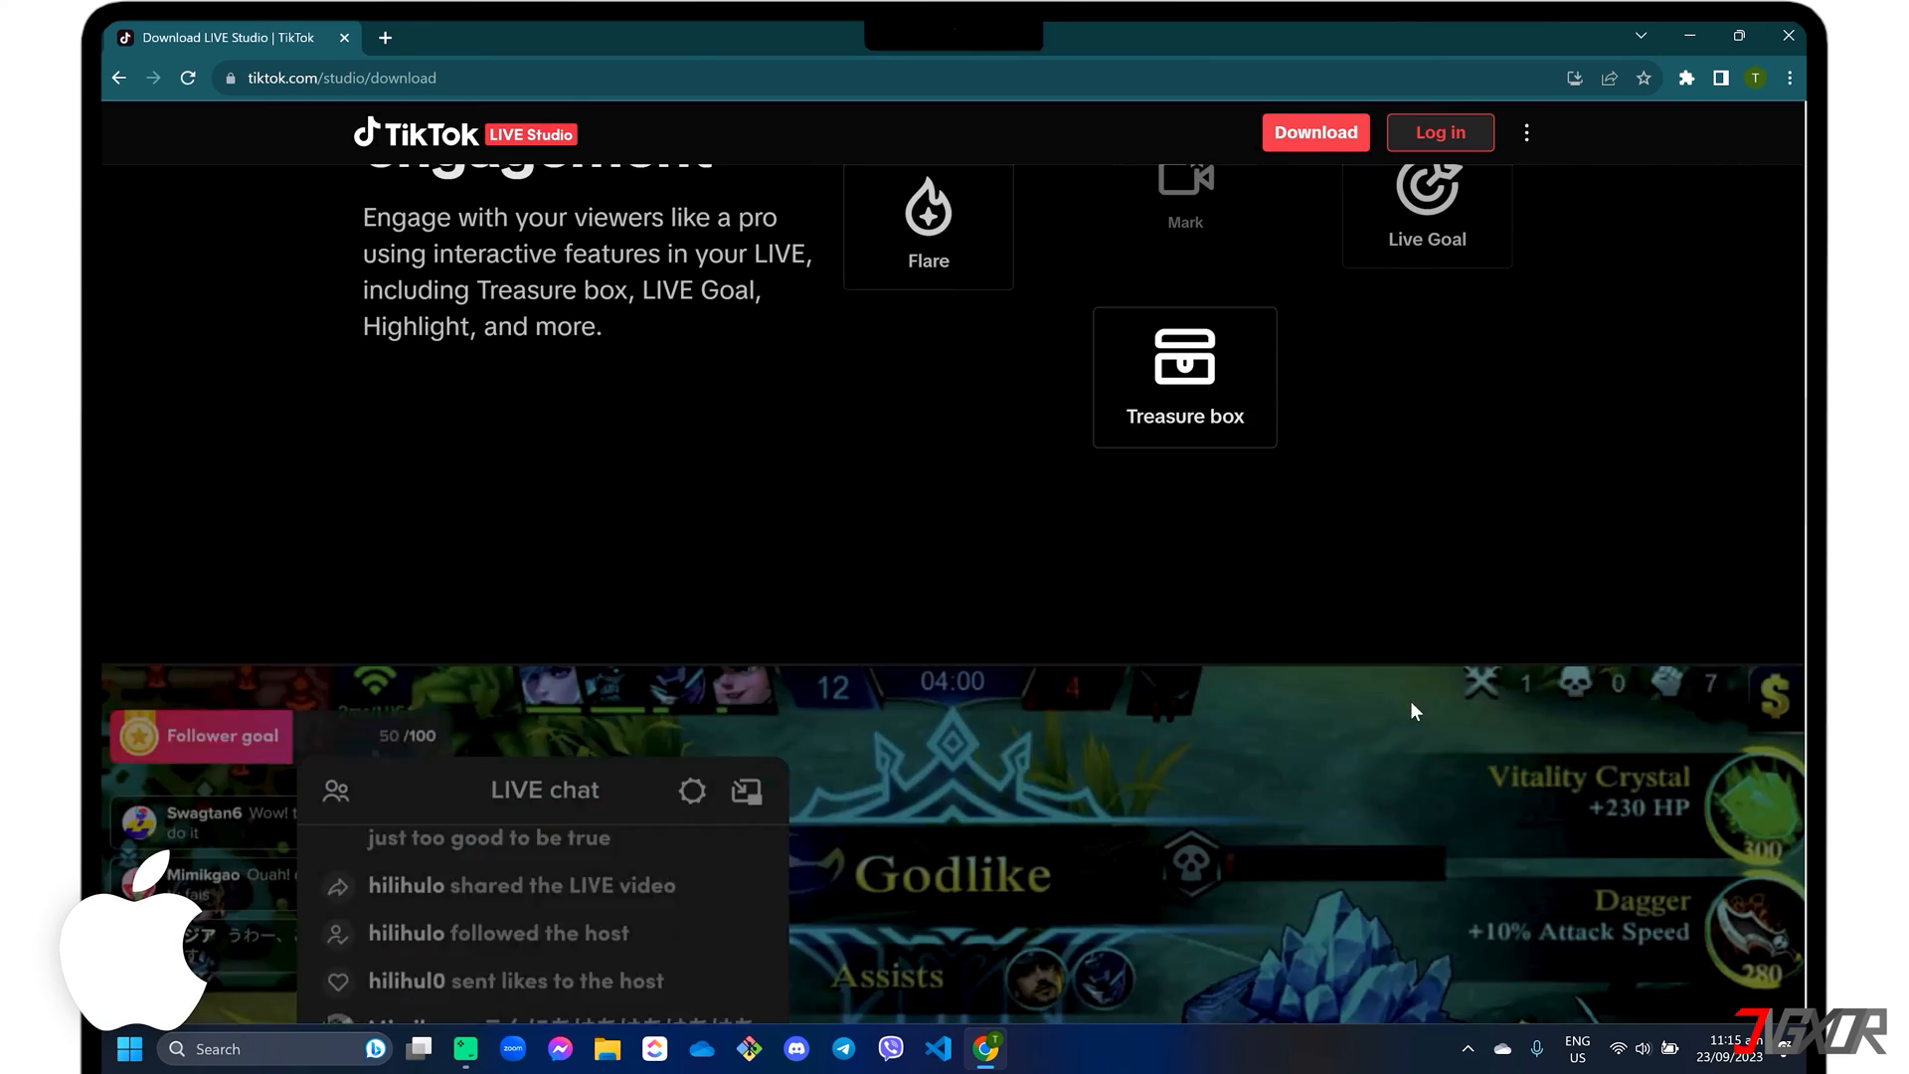
pyautogui.scroll(-3)
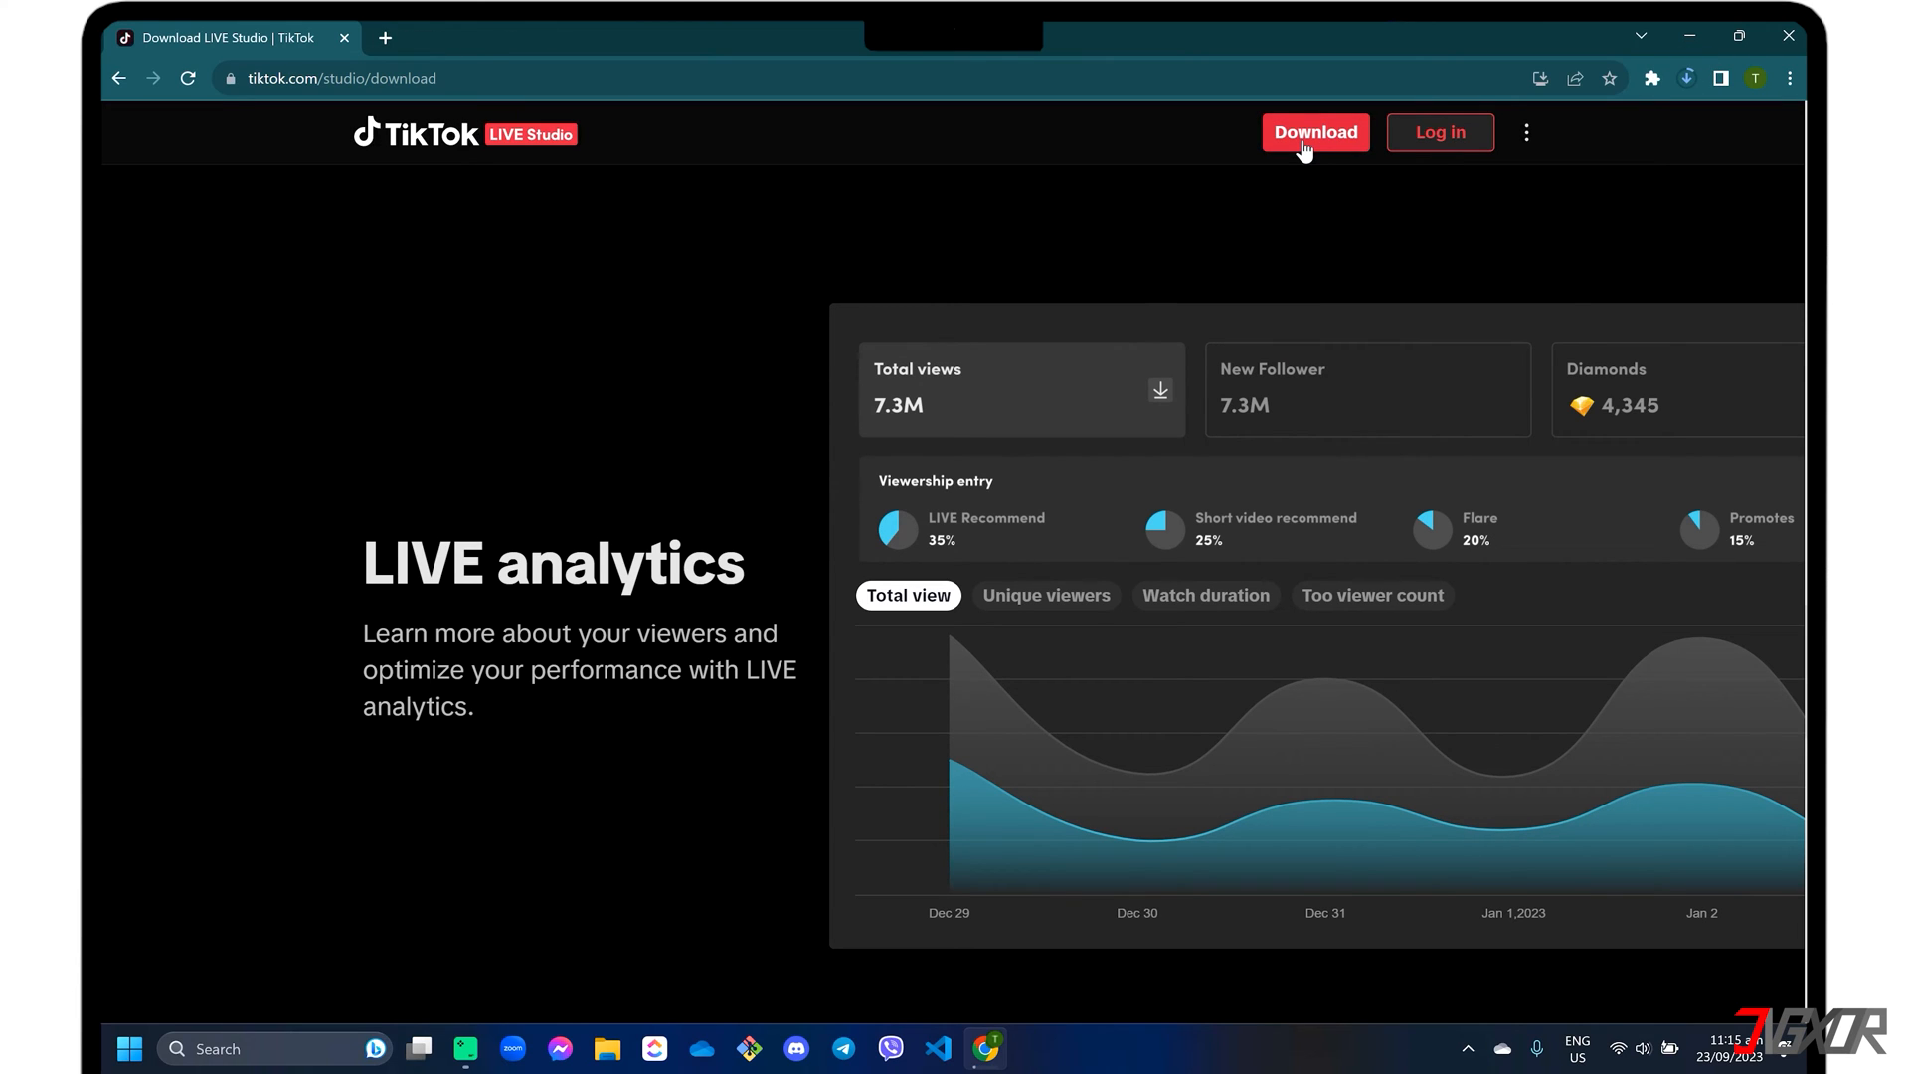
# Download LIVE Studio for Windows and launch it to its signed-in dashboard
pyautogui.click(1317, 131)
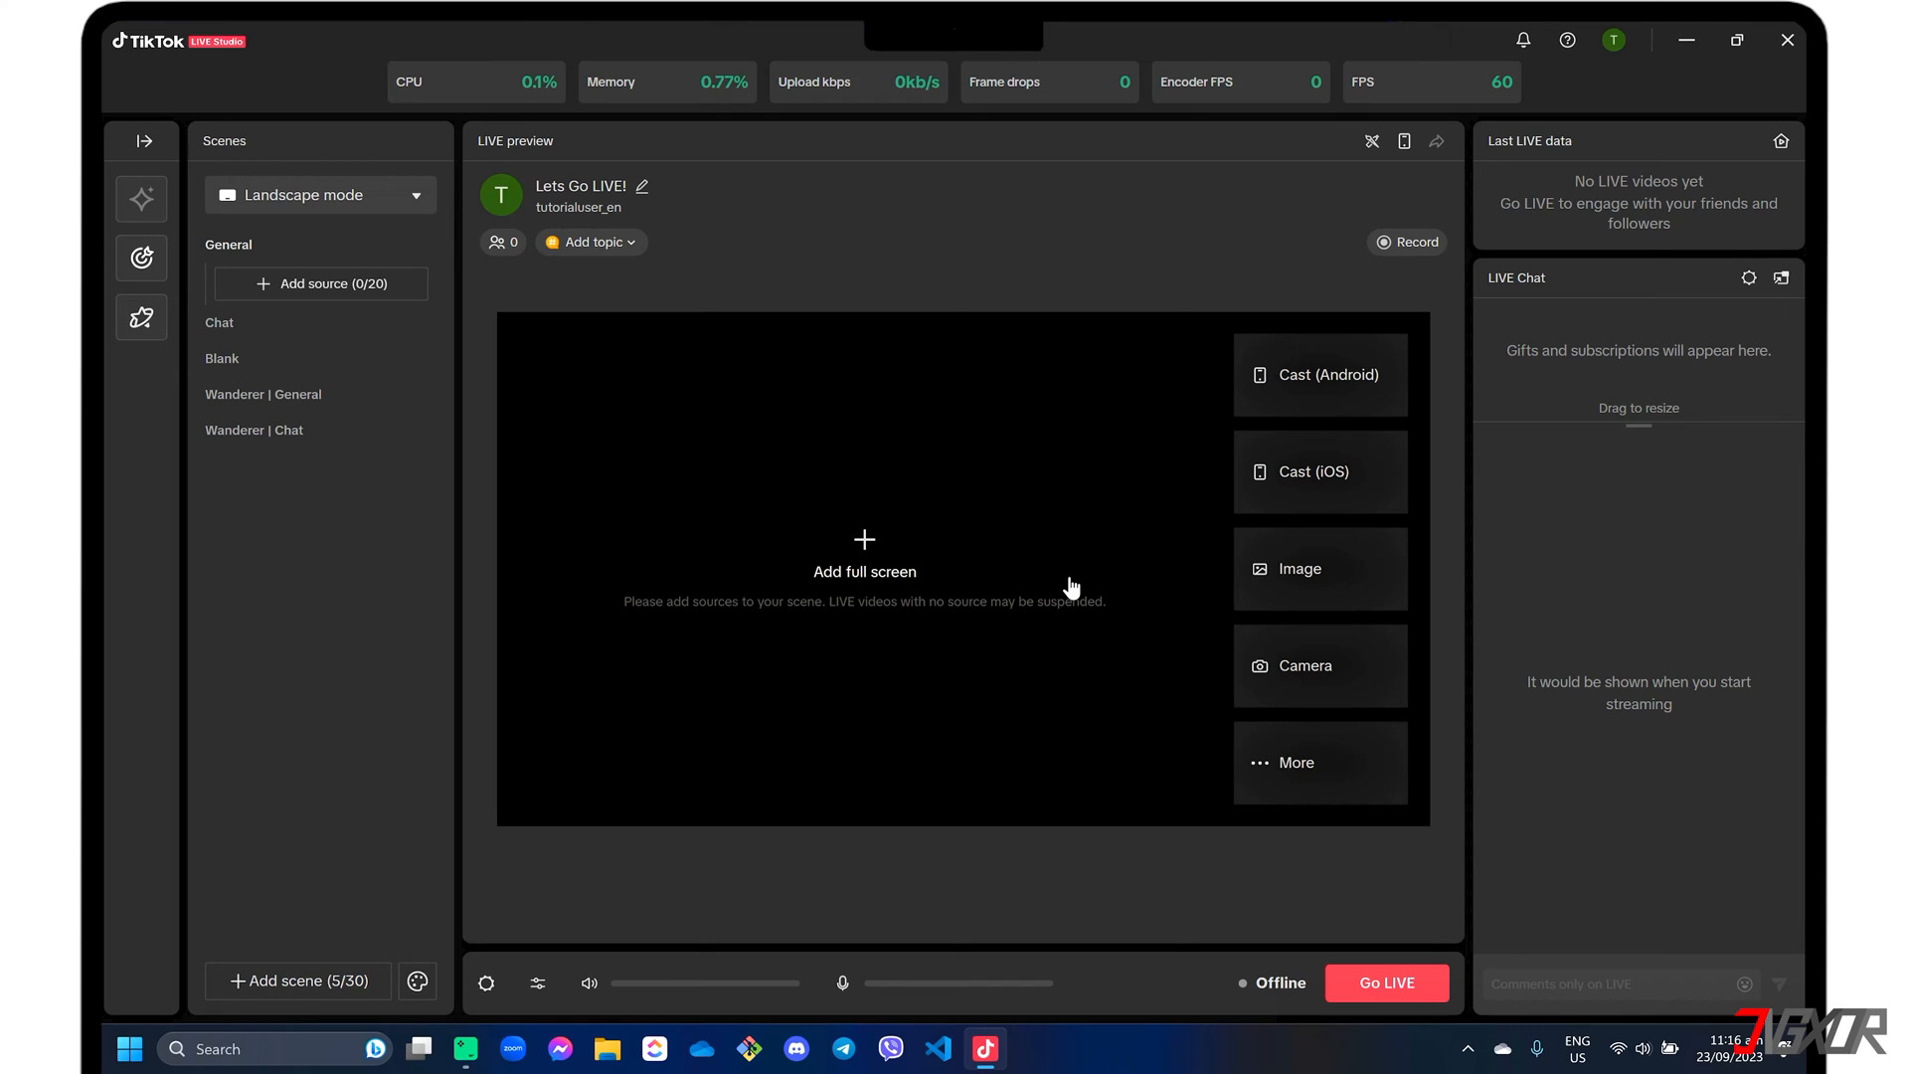
pyautogui.moveTo(1619, 42)
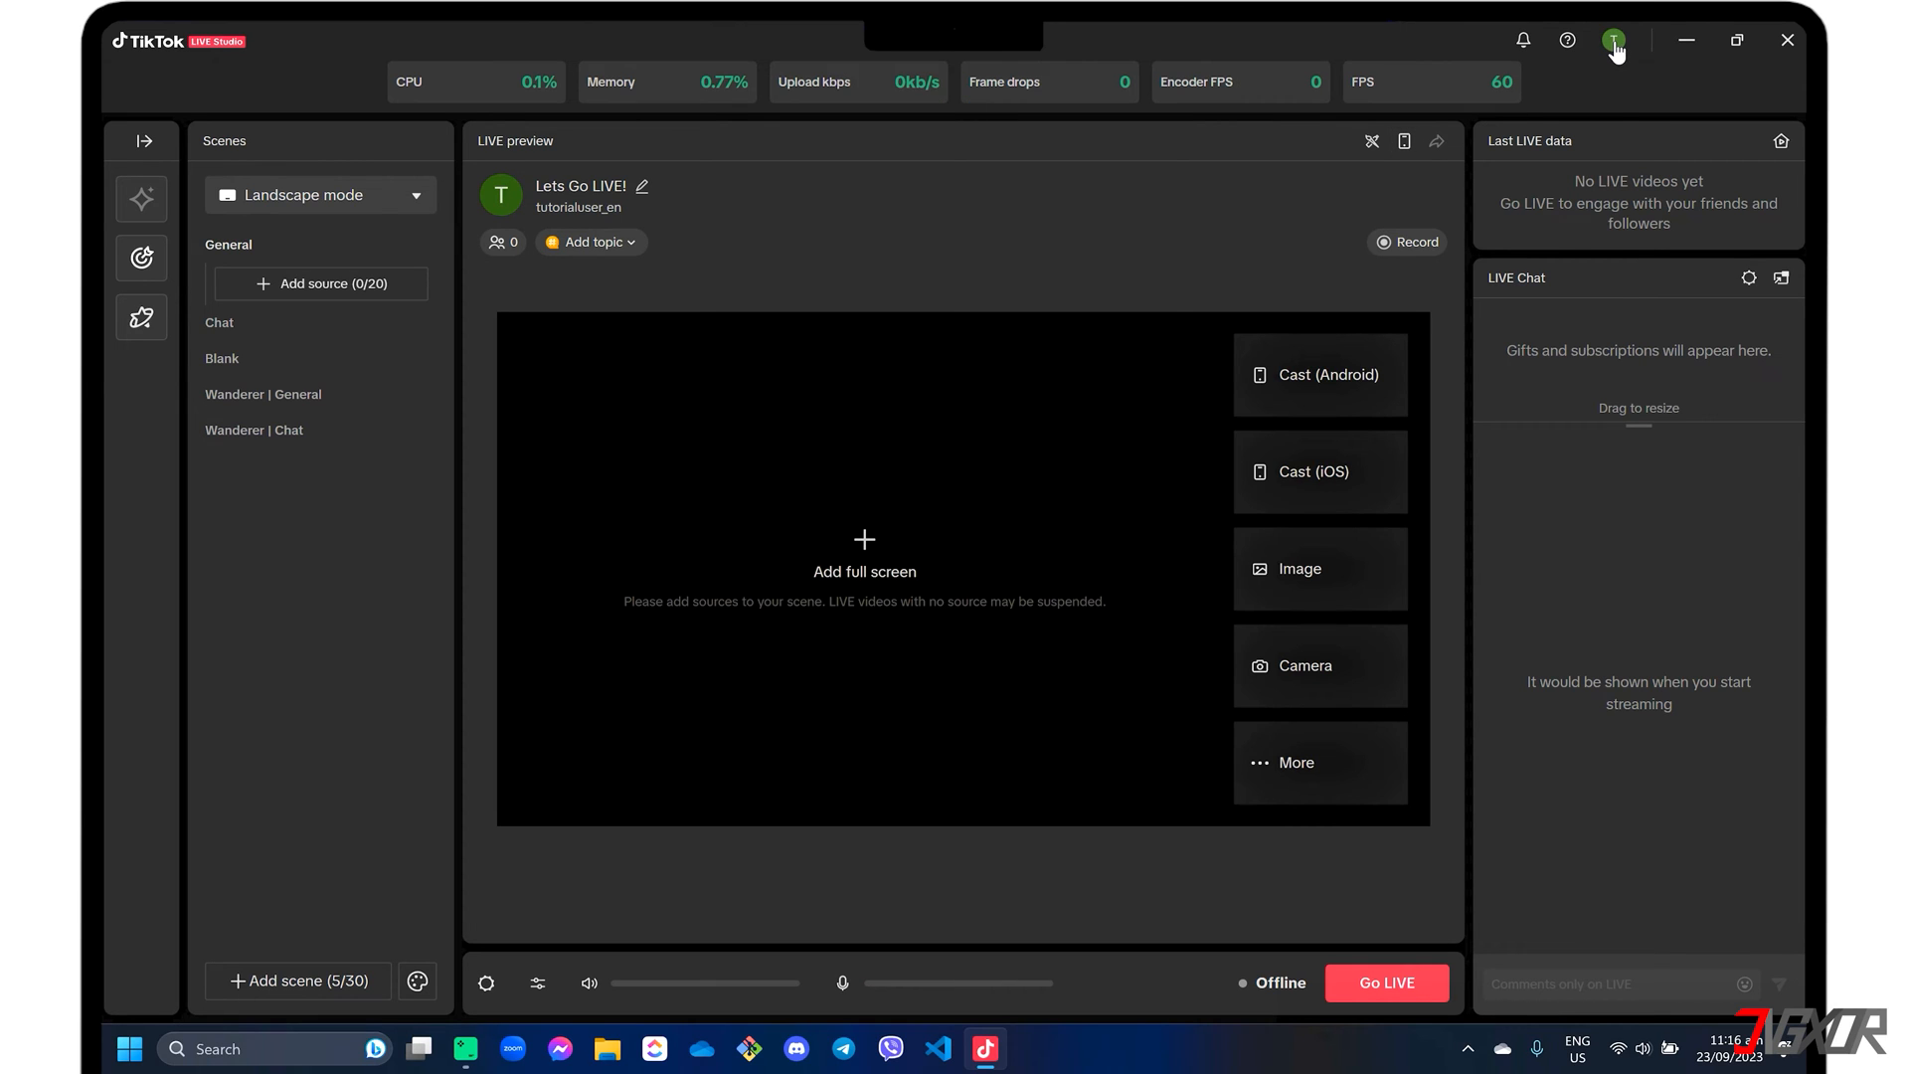
pyautogui.click(1617, 40)
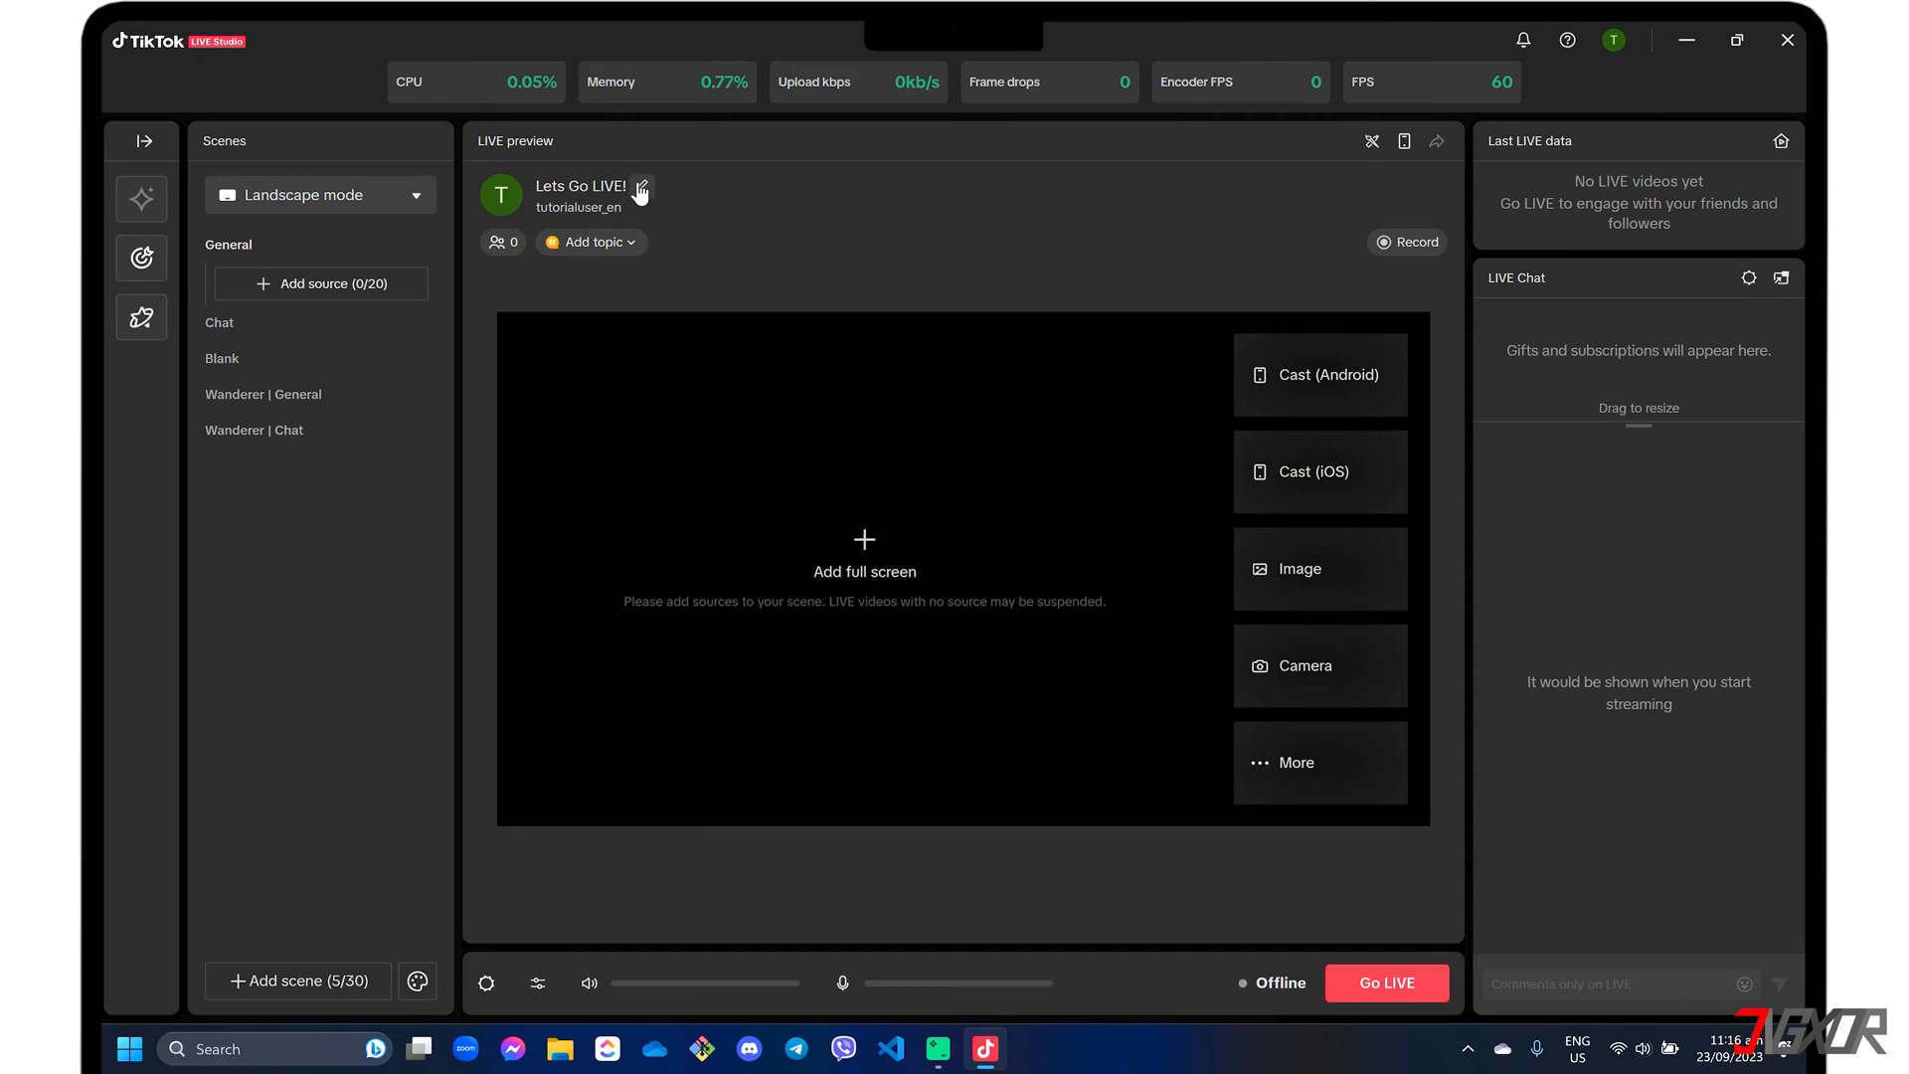
pyautogui.click(642, 187)
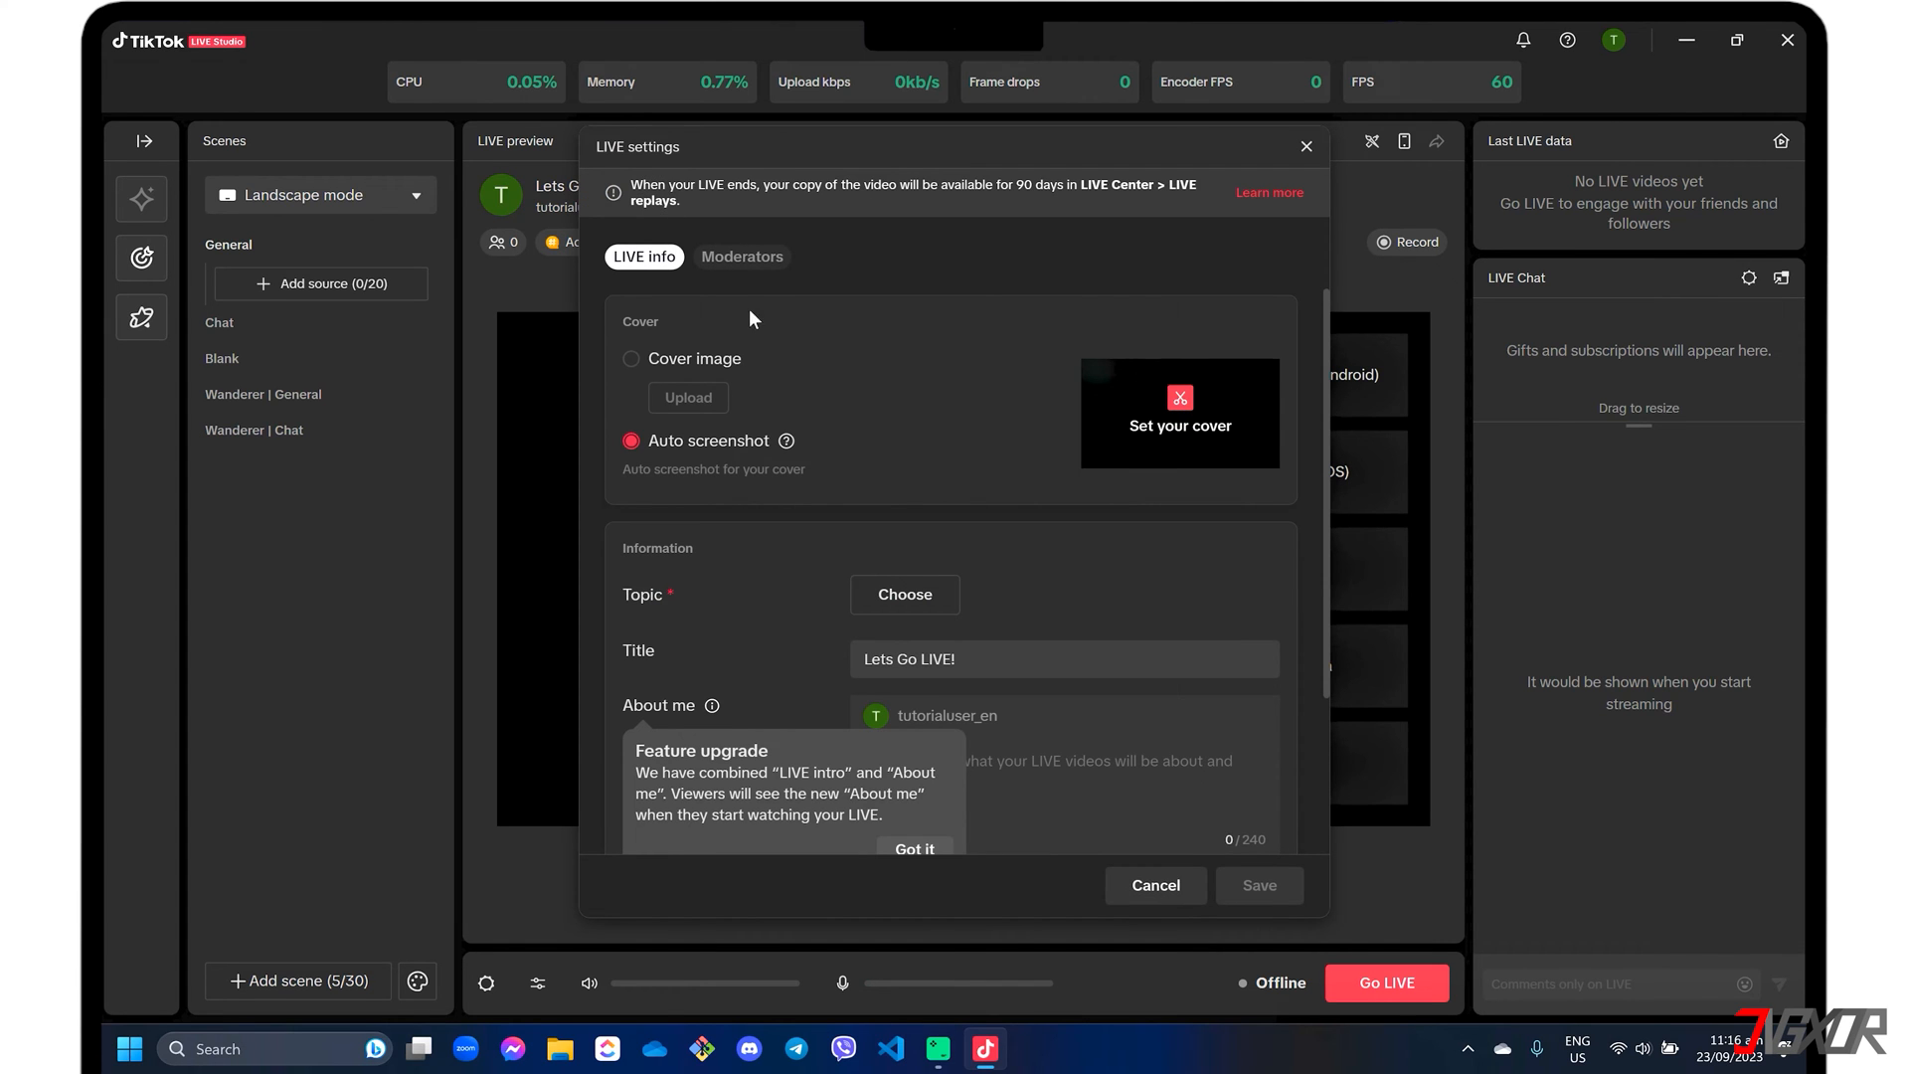
pyautogui.scroll(-3)
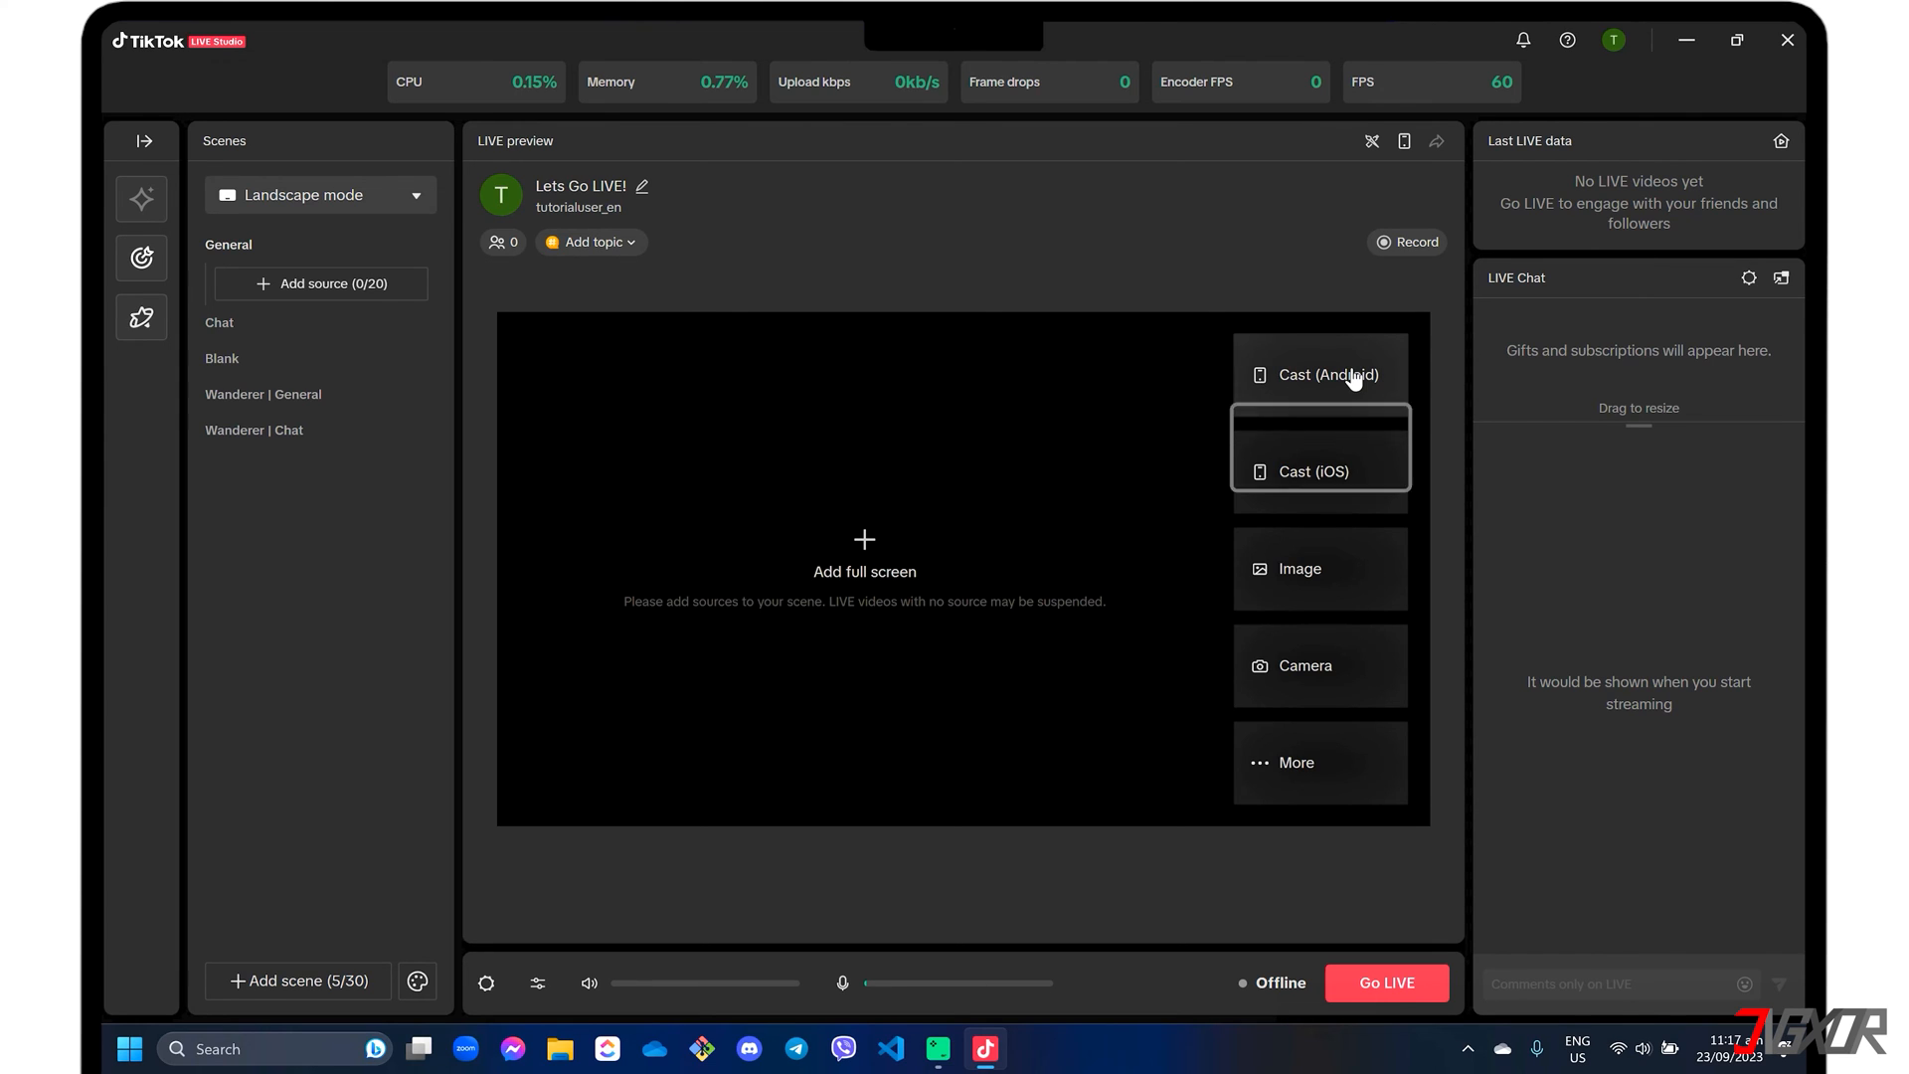
pyautogui.moveTo(1332, 473)
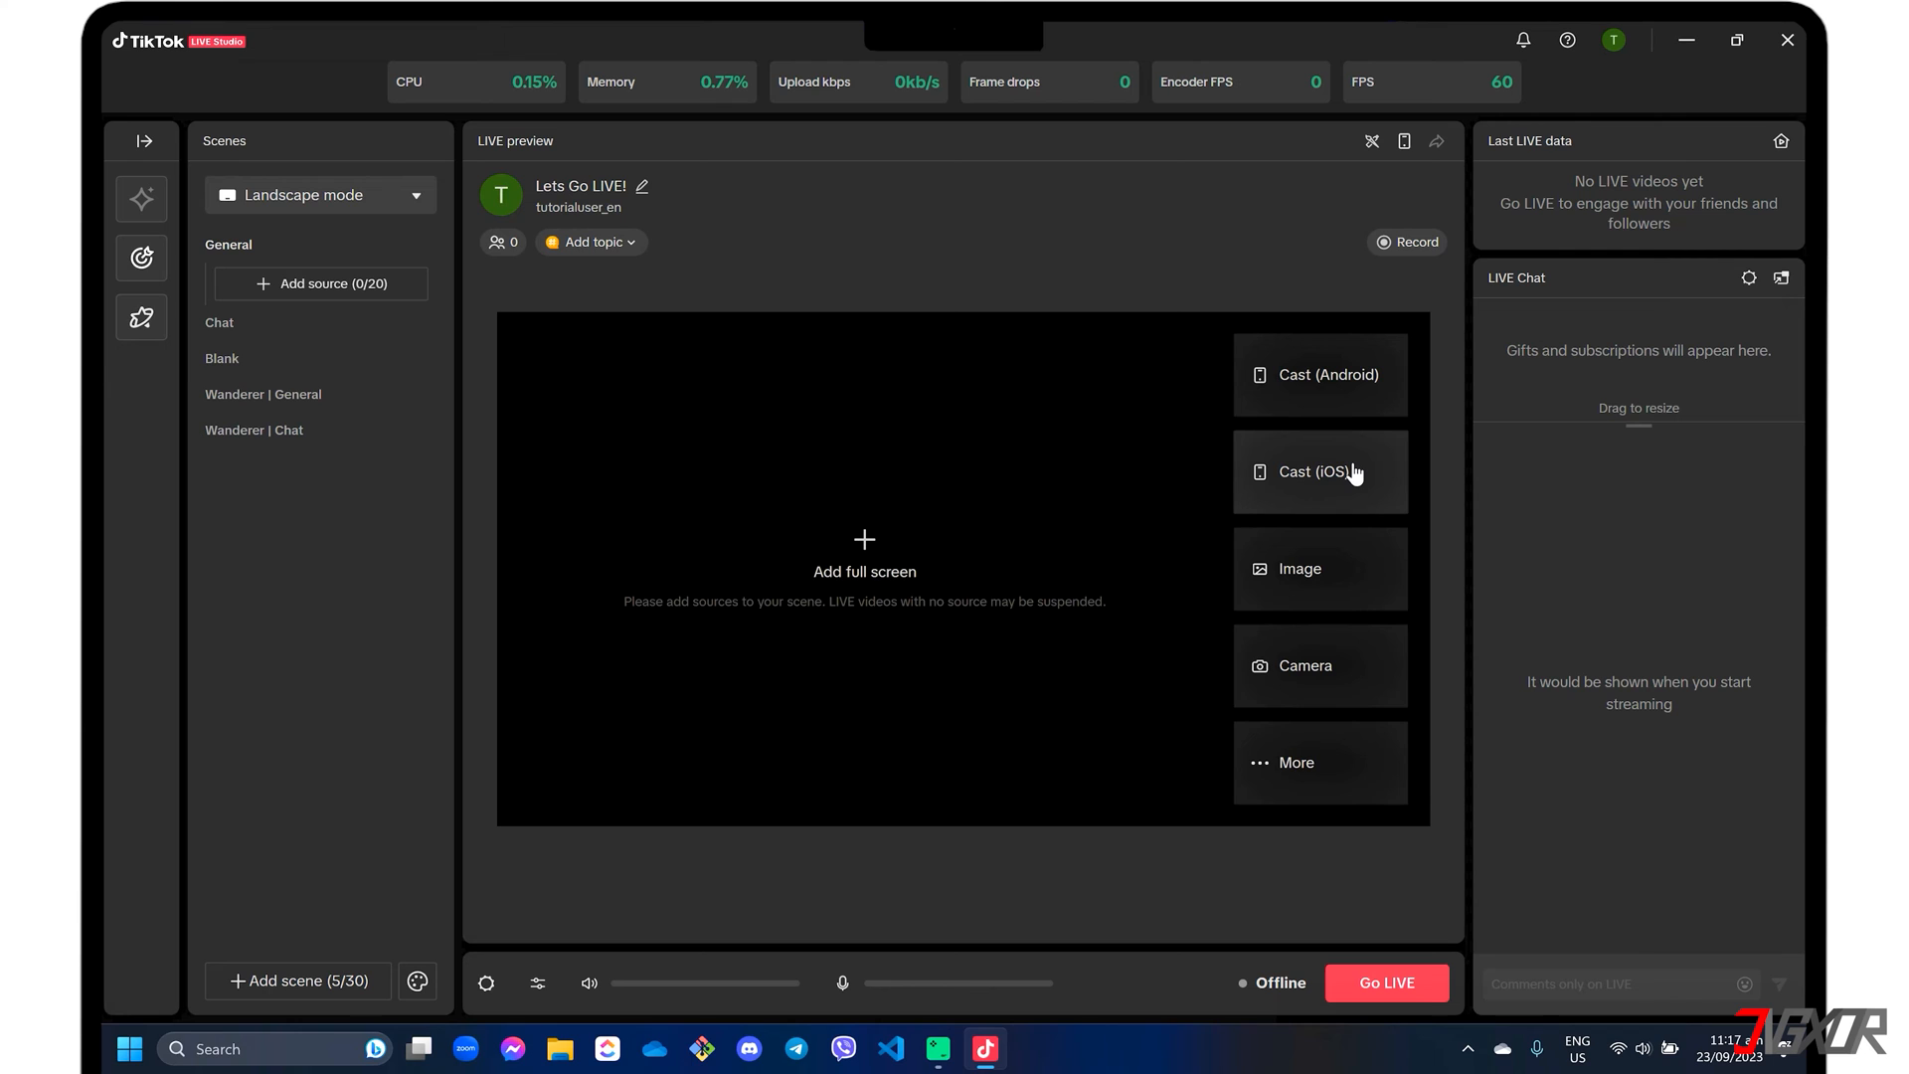
# Start adding an iPhone via Cast (iOS), showing the wired casting setup steps
pyautogui.click(1320, 472)
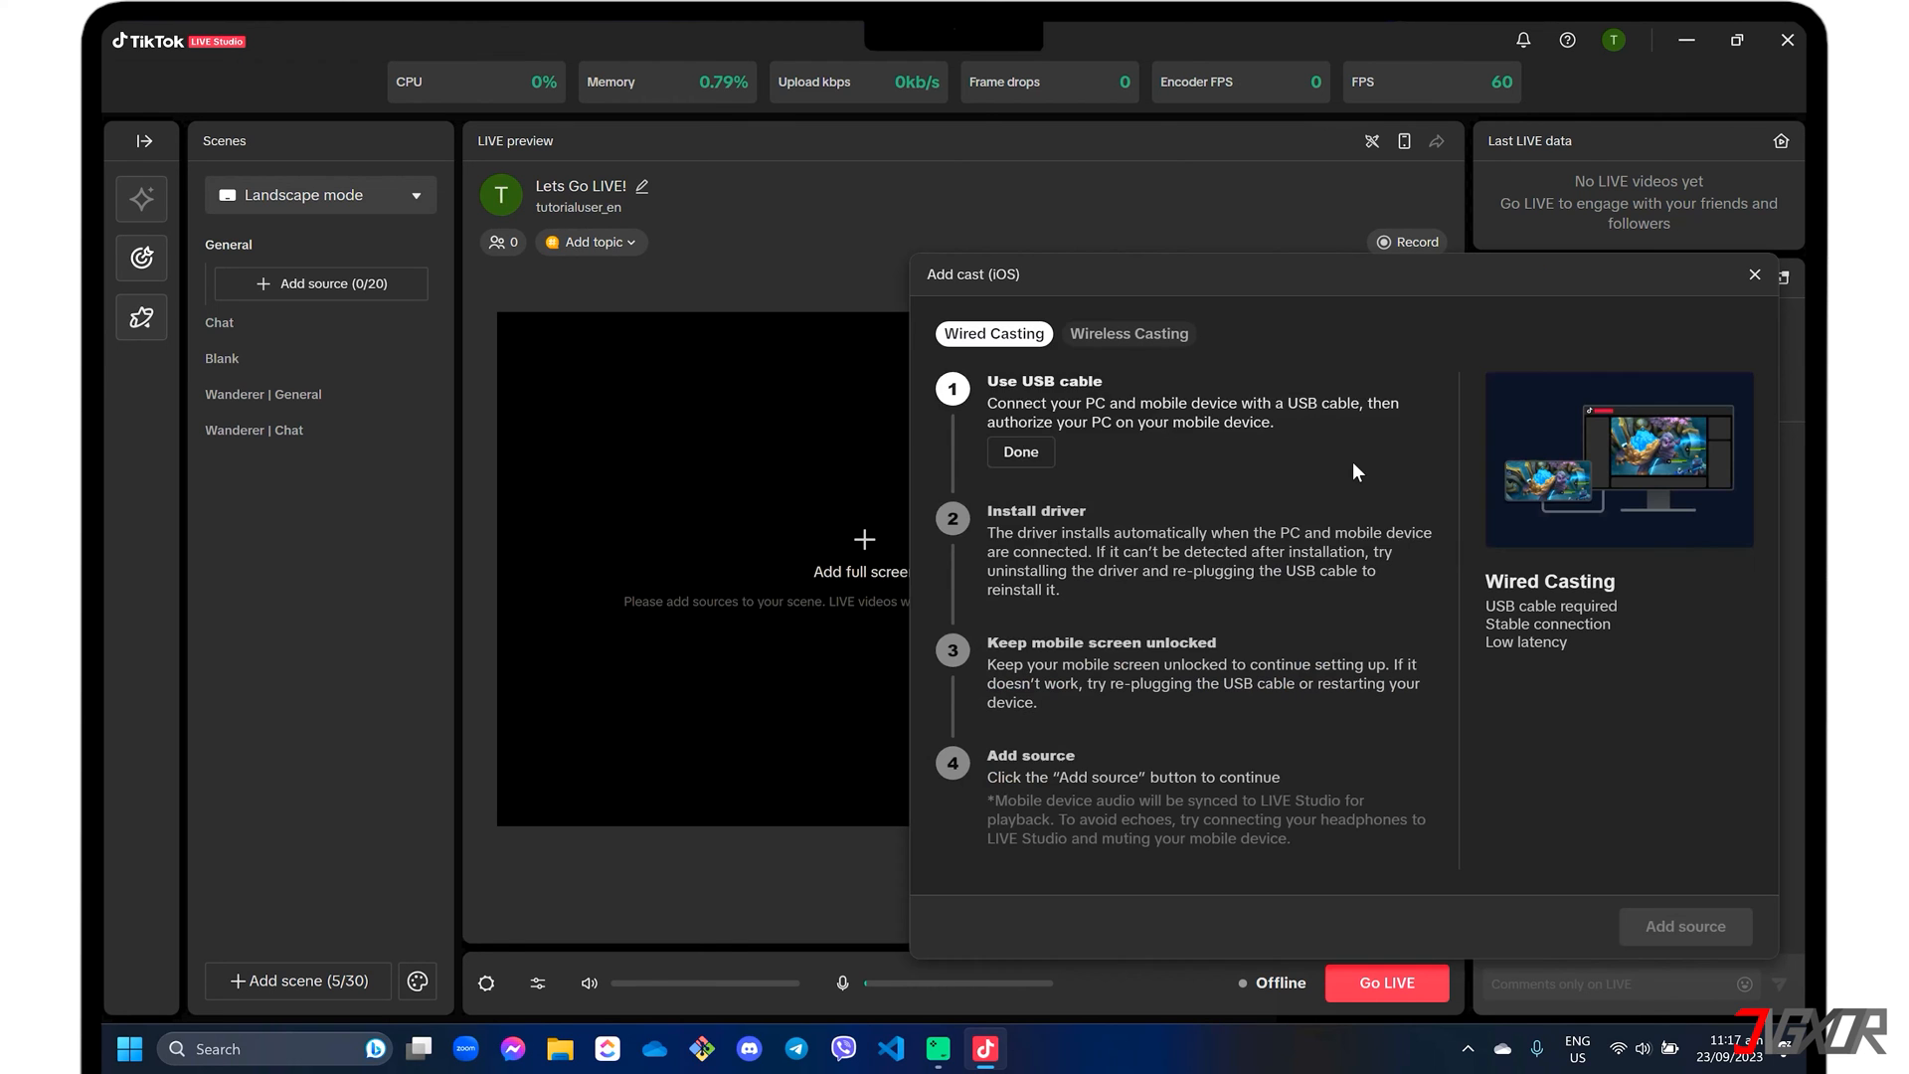
# Confirm the wired casting steps, glance at wireless casting, and add the iPhone as a cast source
pyautogui.click(1021, 451)
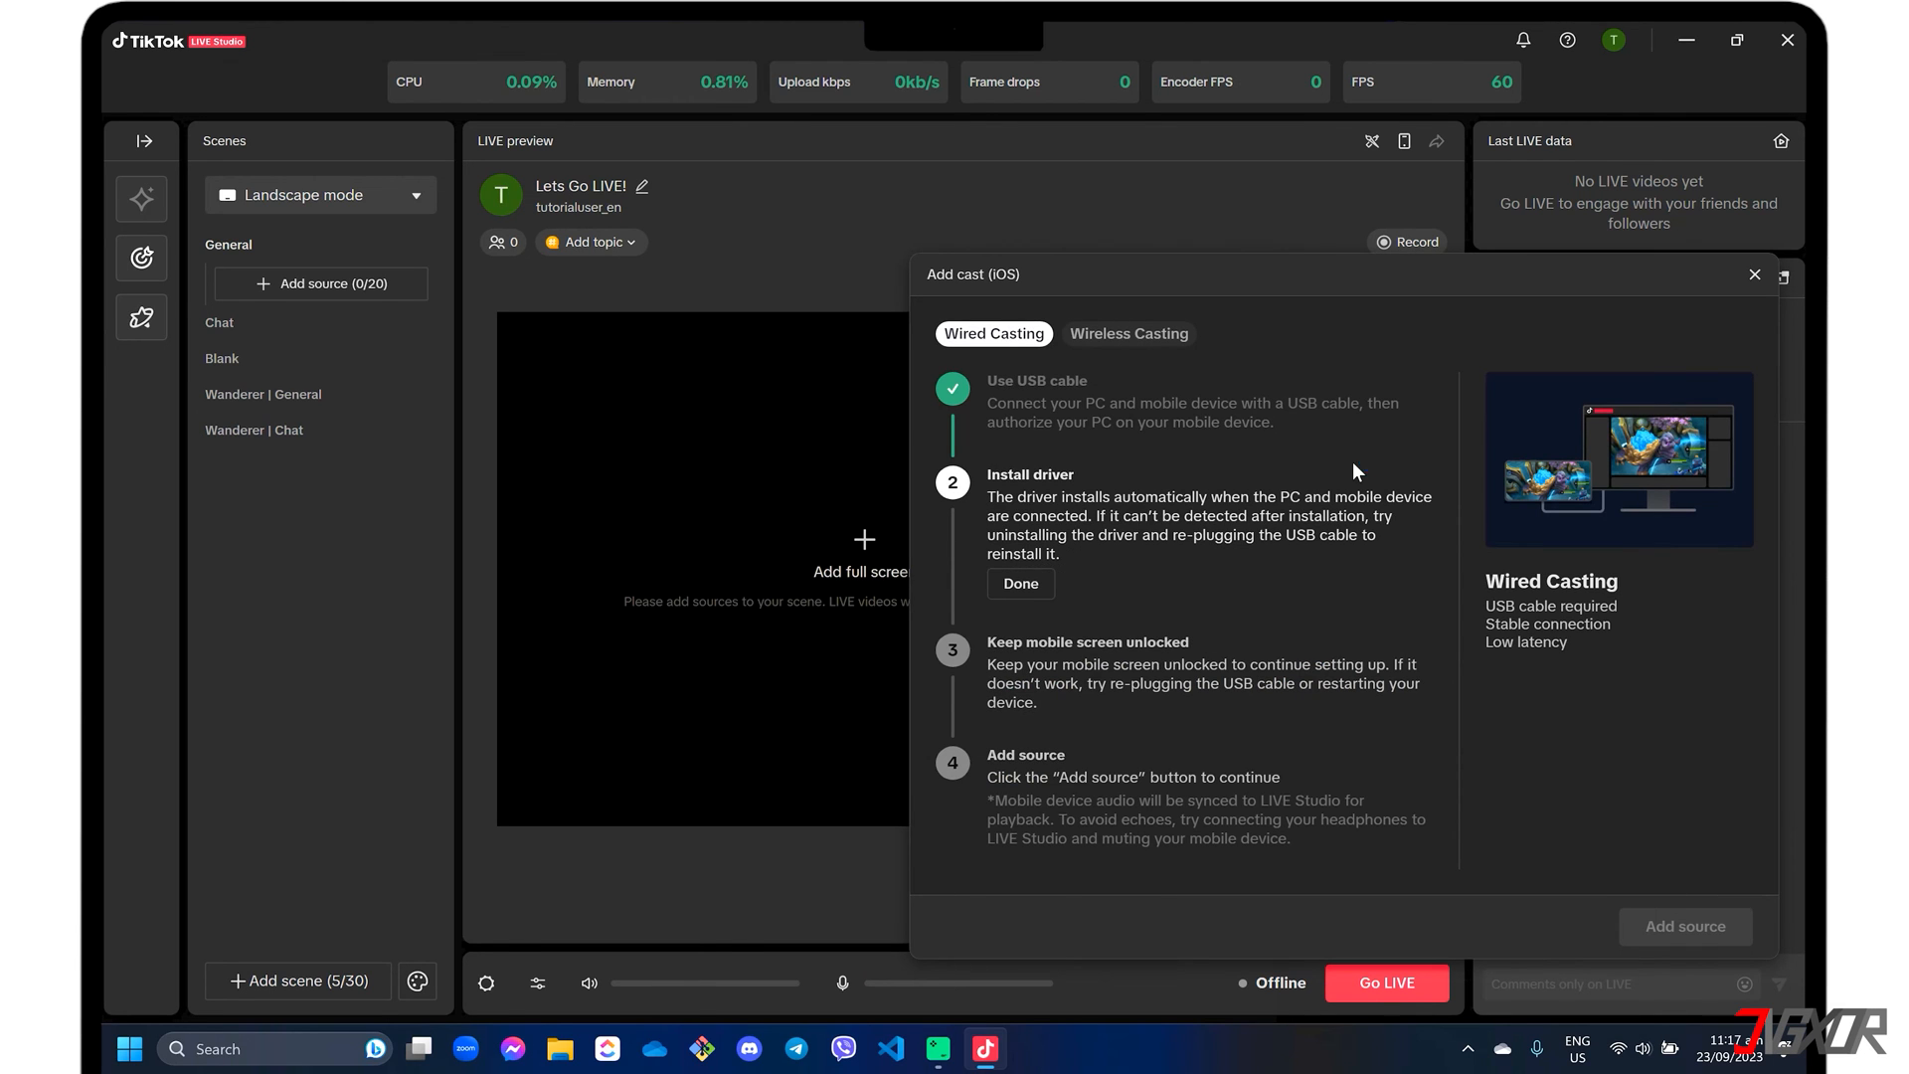
pyautogui.click(1128, 334)
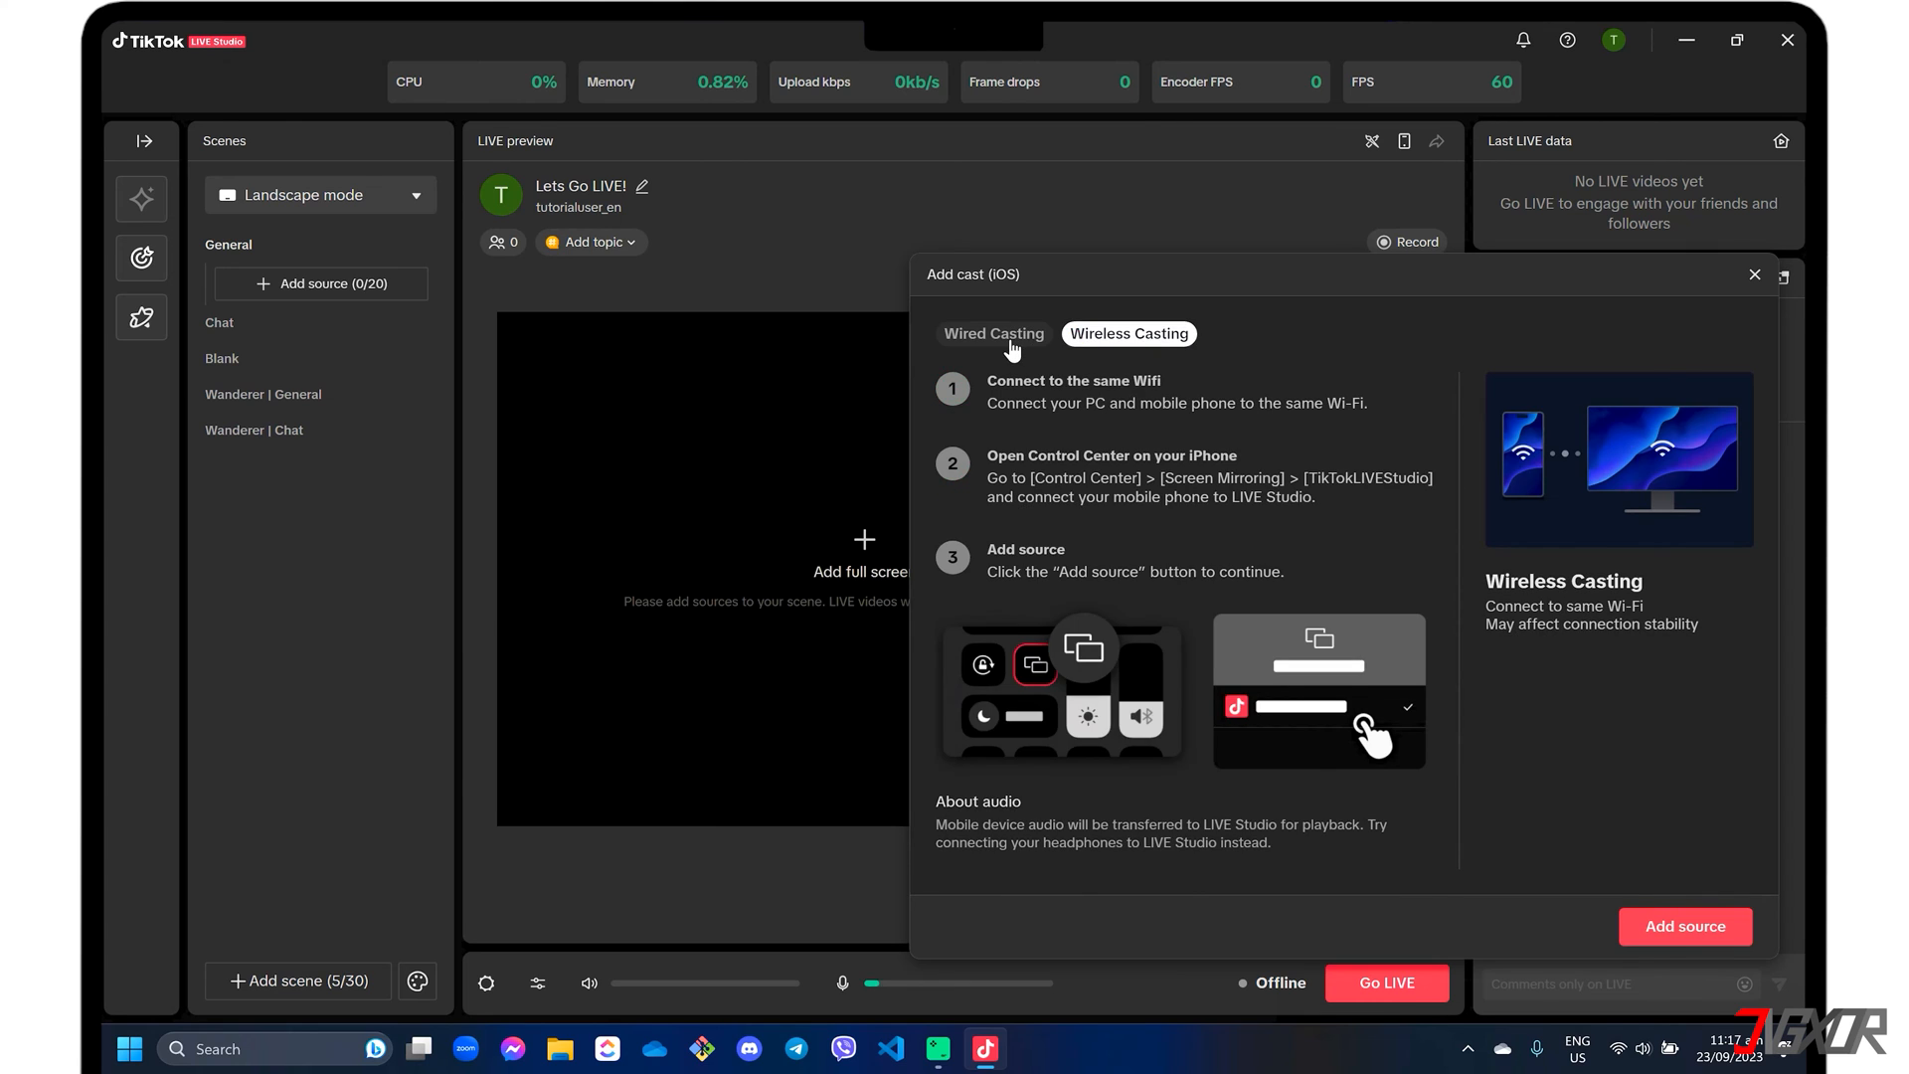
pyautogui.click(995, 335)
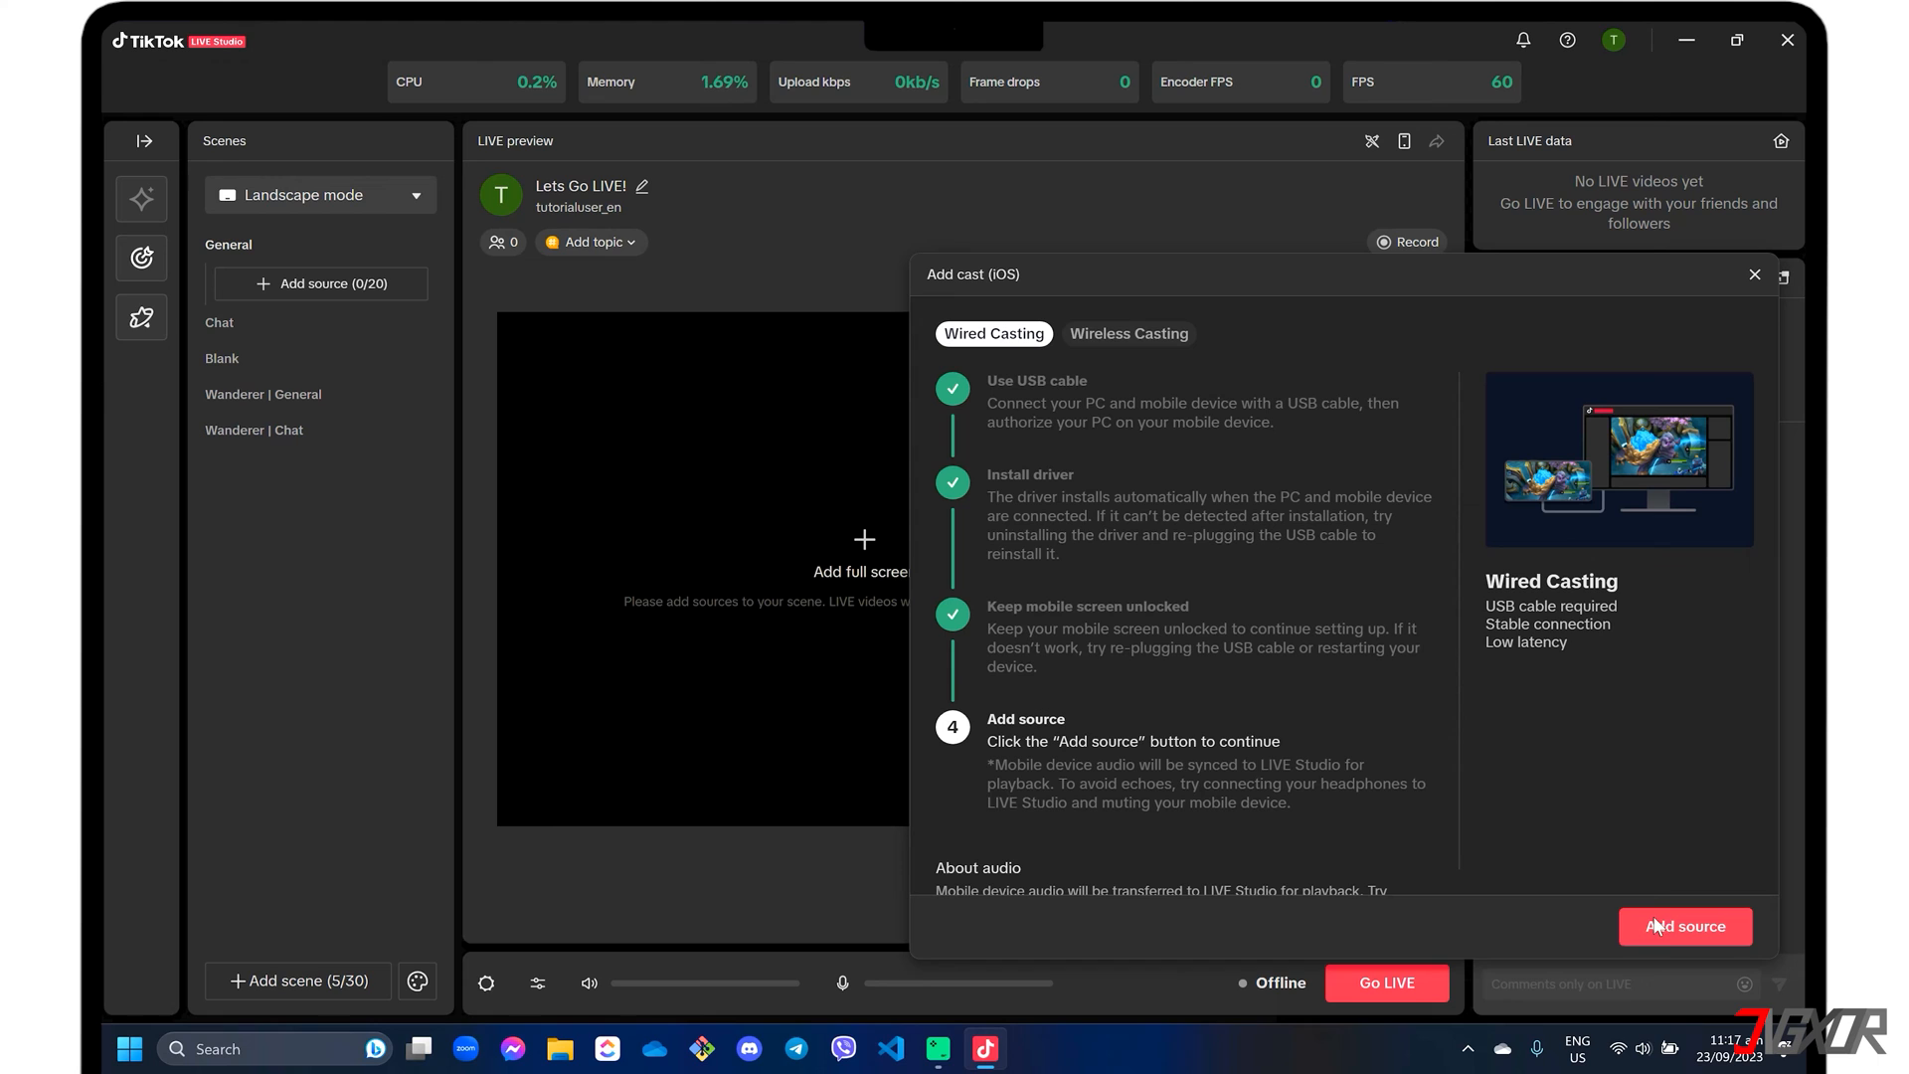
pyautogui.click(1686, 924)
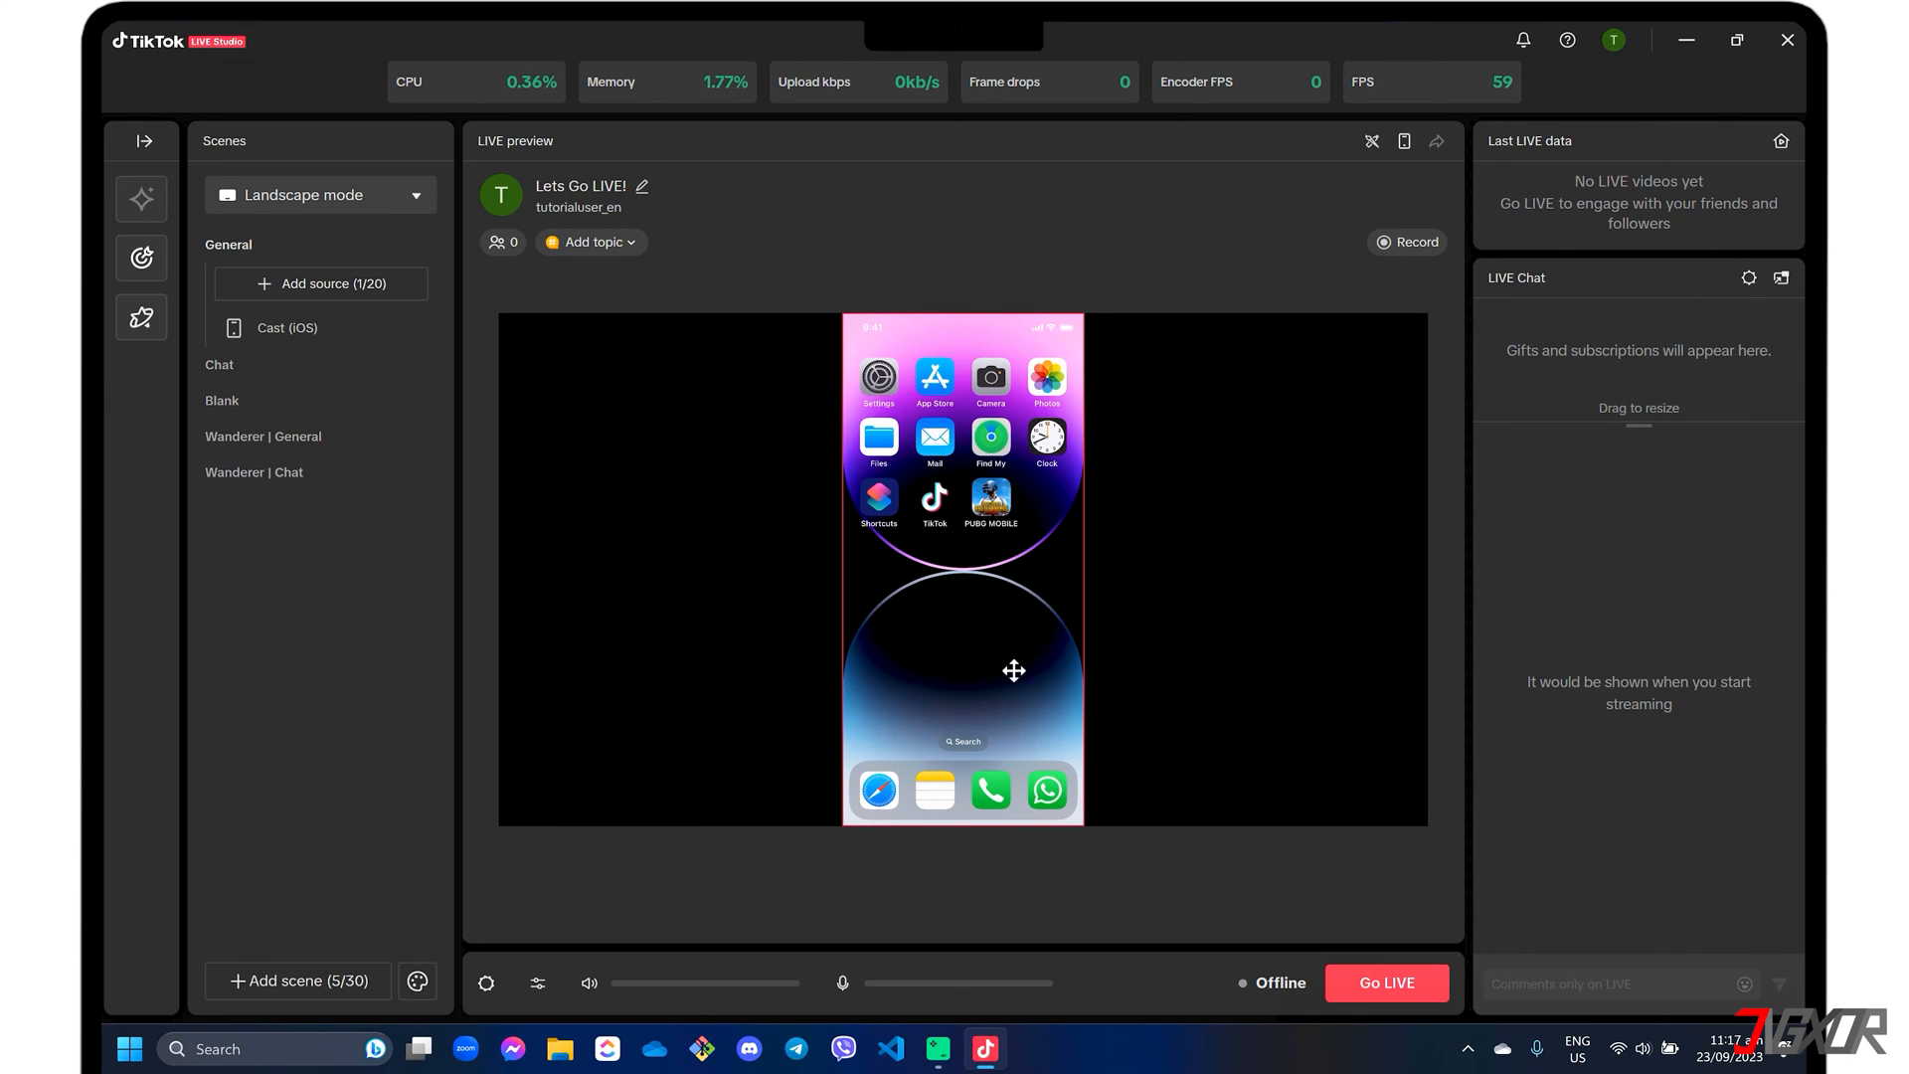
# Launch PUBG Mobile on the cast iPhone so its startup splash shows in the preview
pyautogui.click(991, 498)
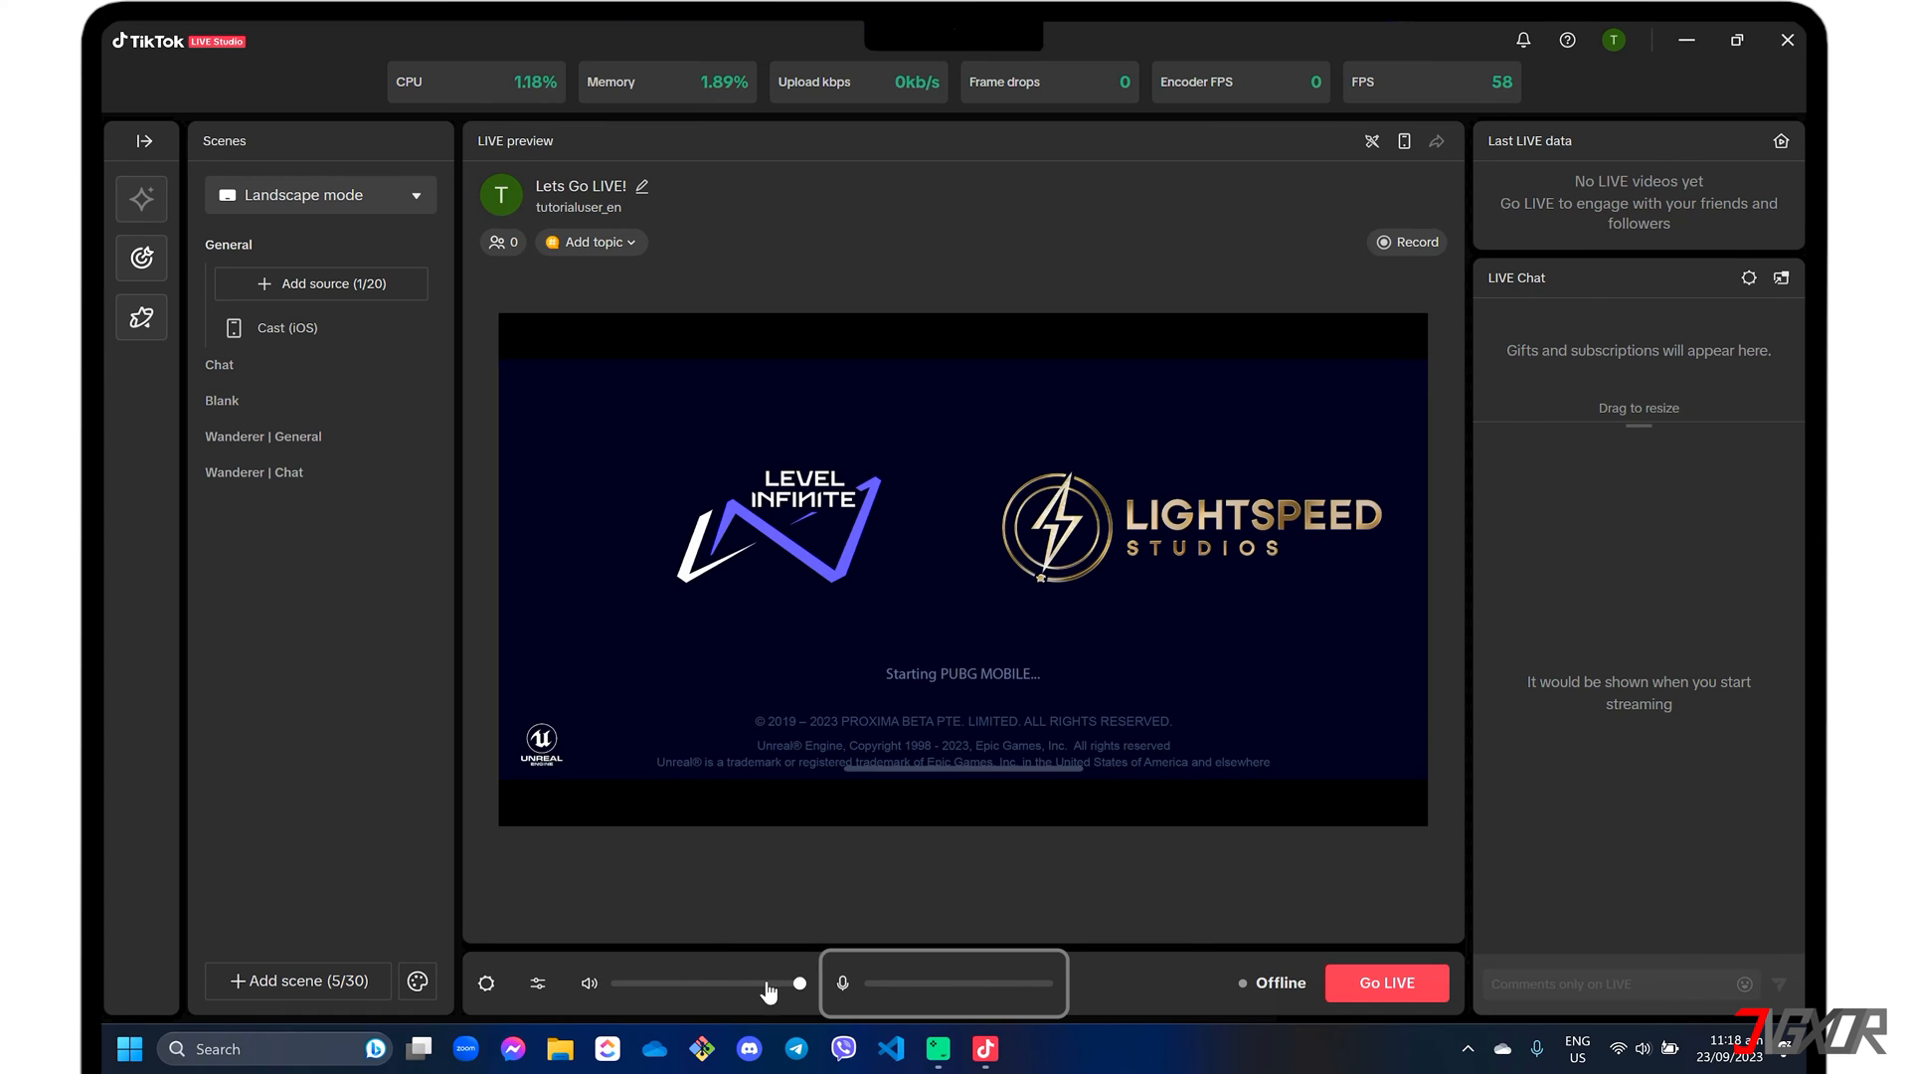
# Raise the speaker volume slider for the stream audio while PUBG Mobile loads
pyautogui.moveTo(865, 983); pyautogui.dragTo(1052, 982)
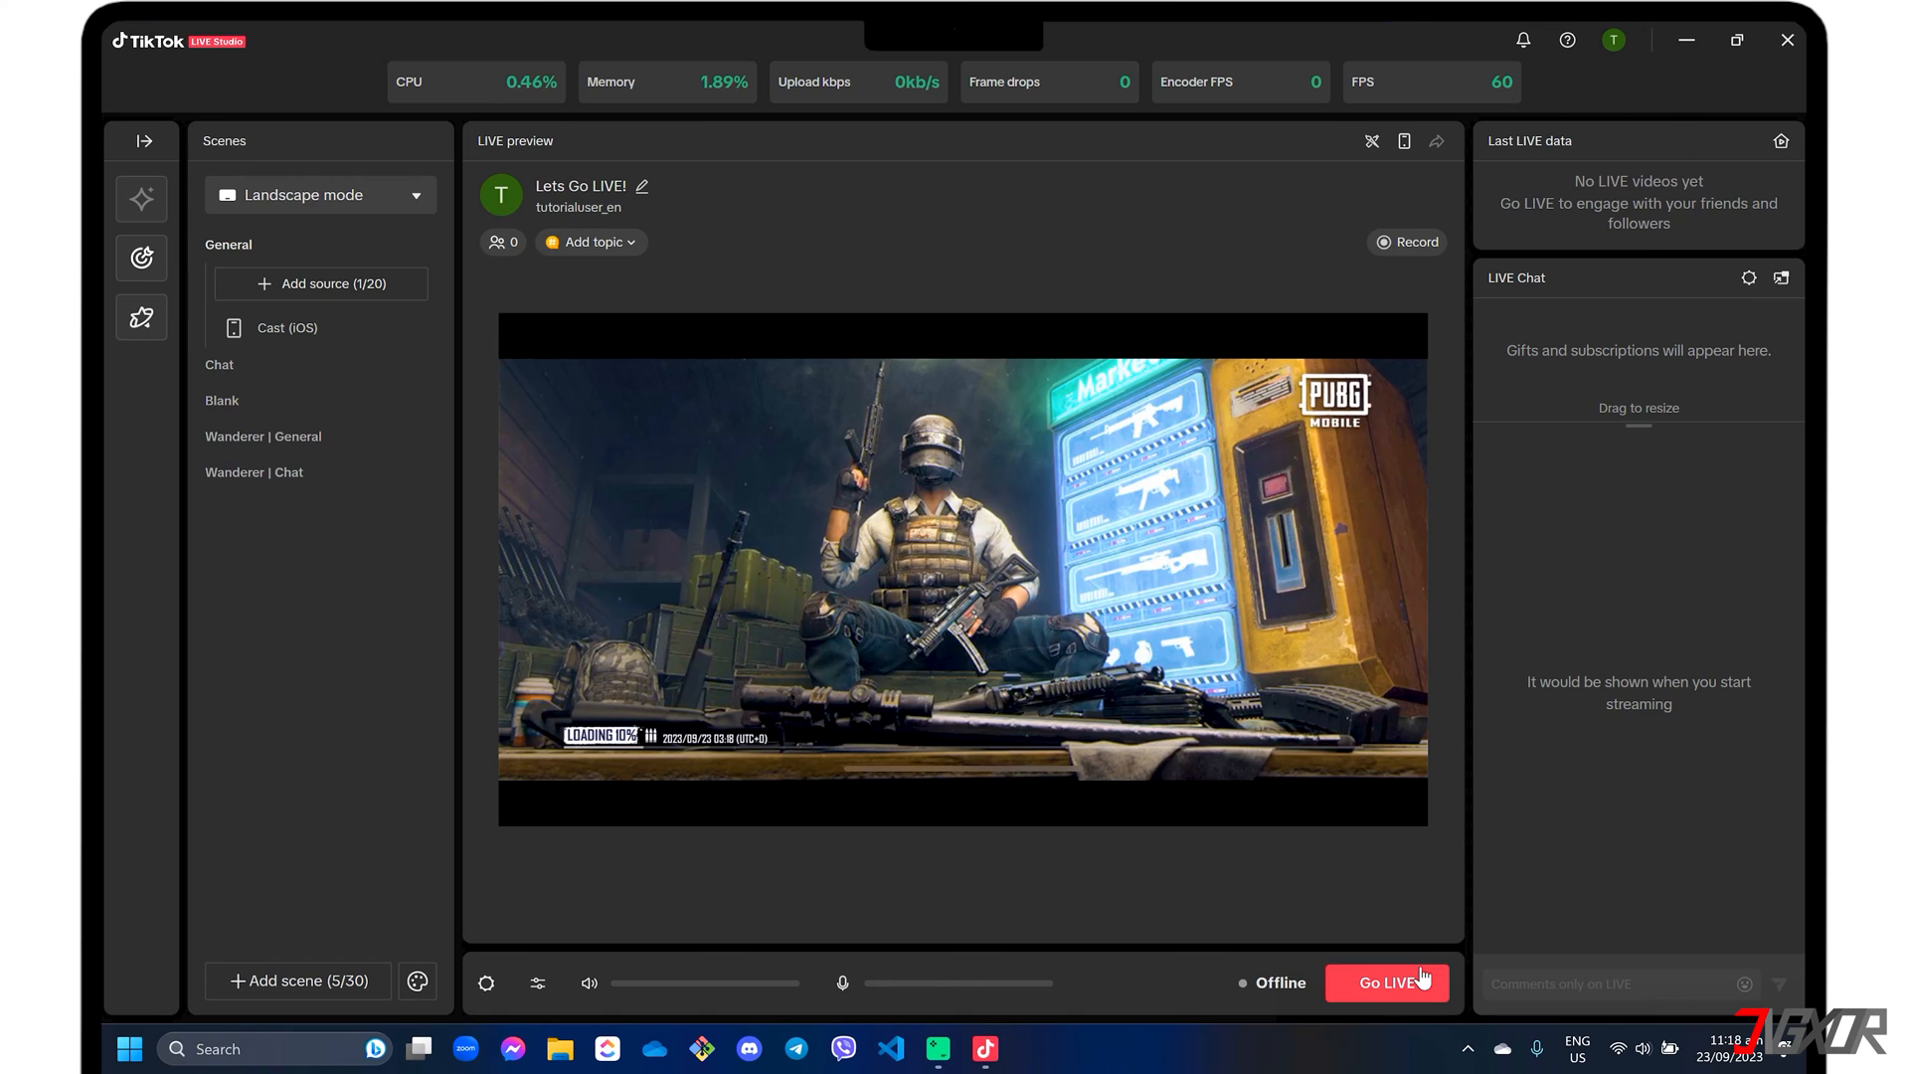
pyautogui.moveTo(1485, 849)
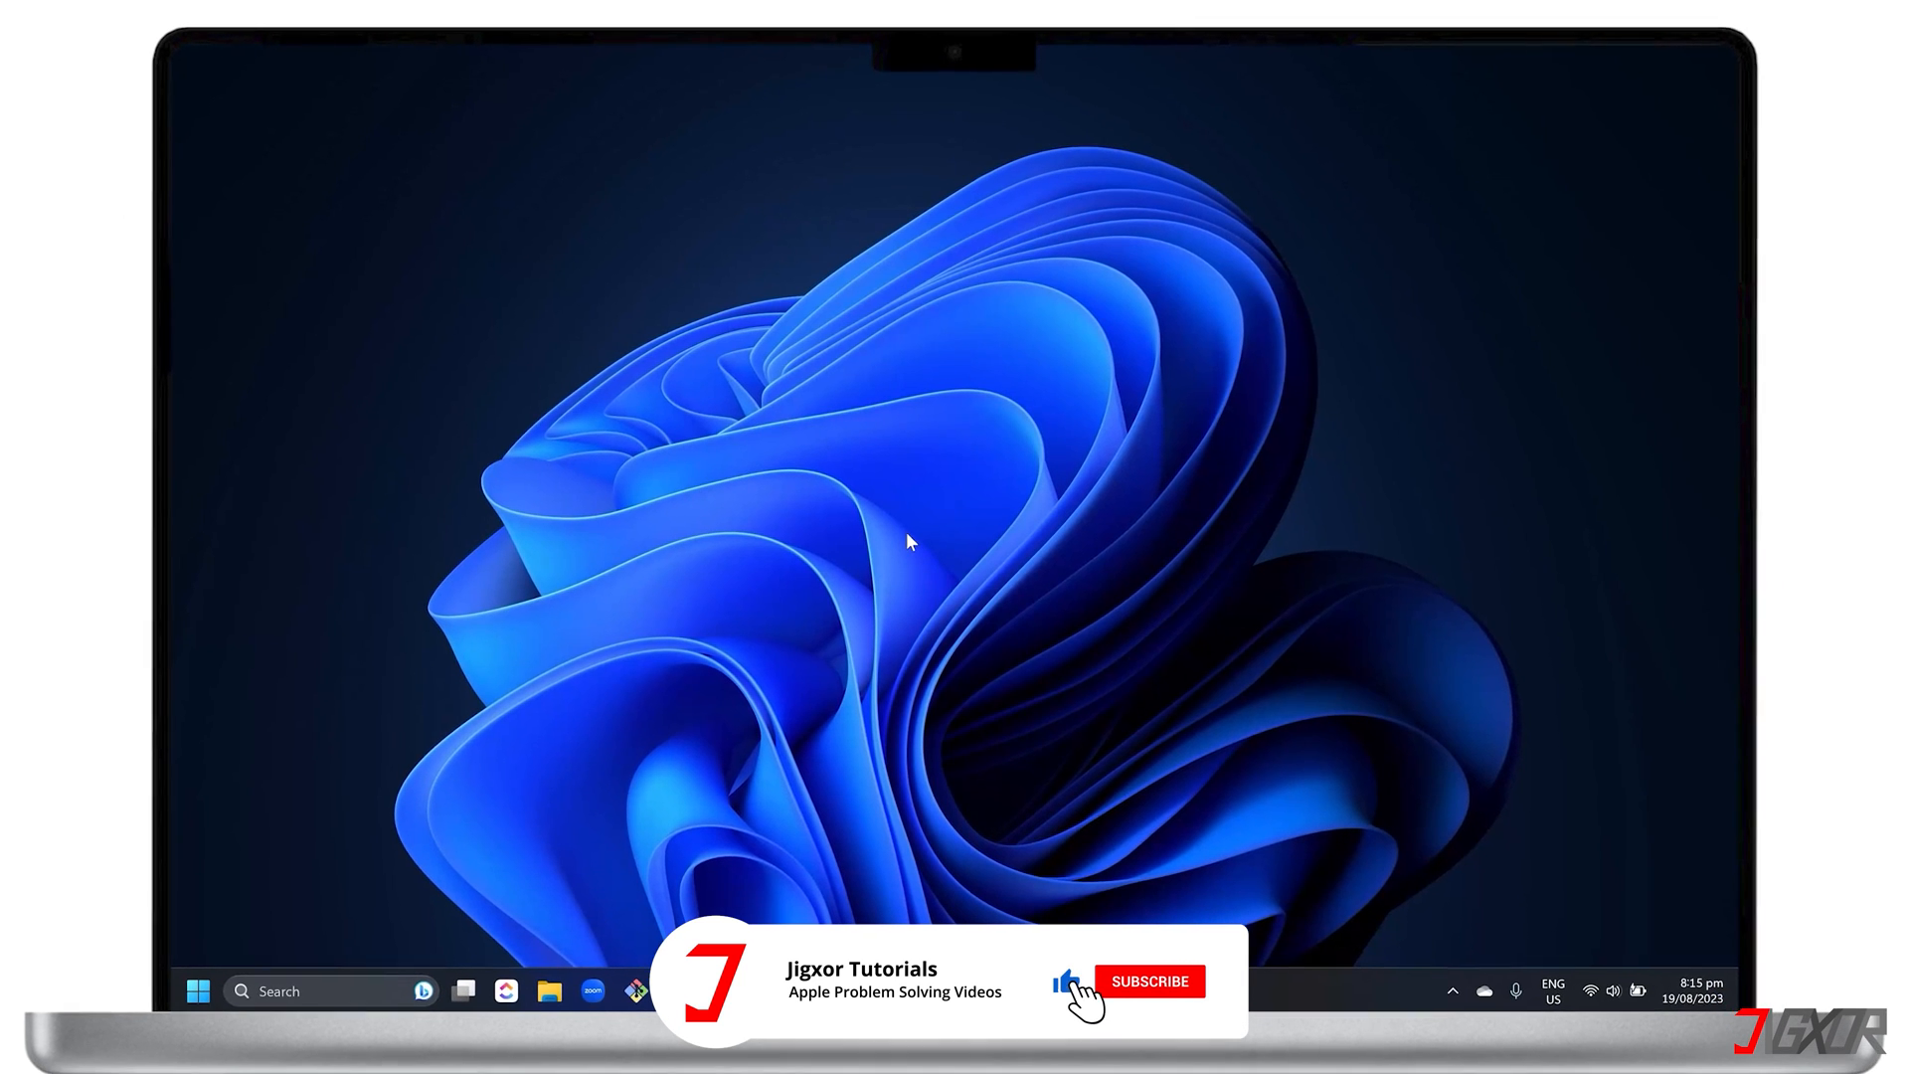
pyautogui.click(1151, 980)
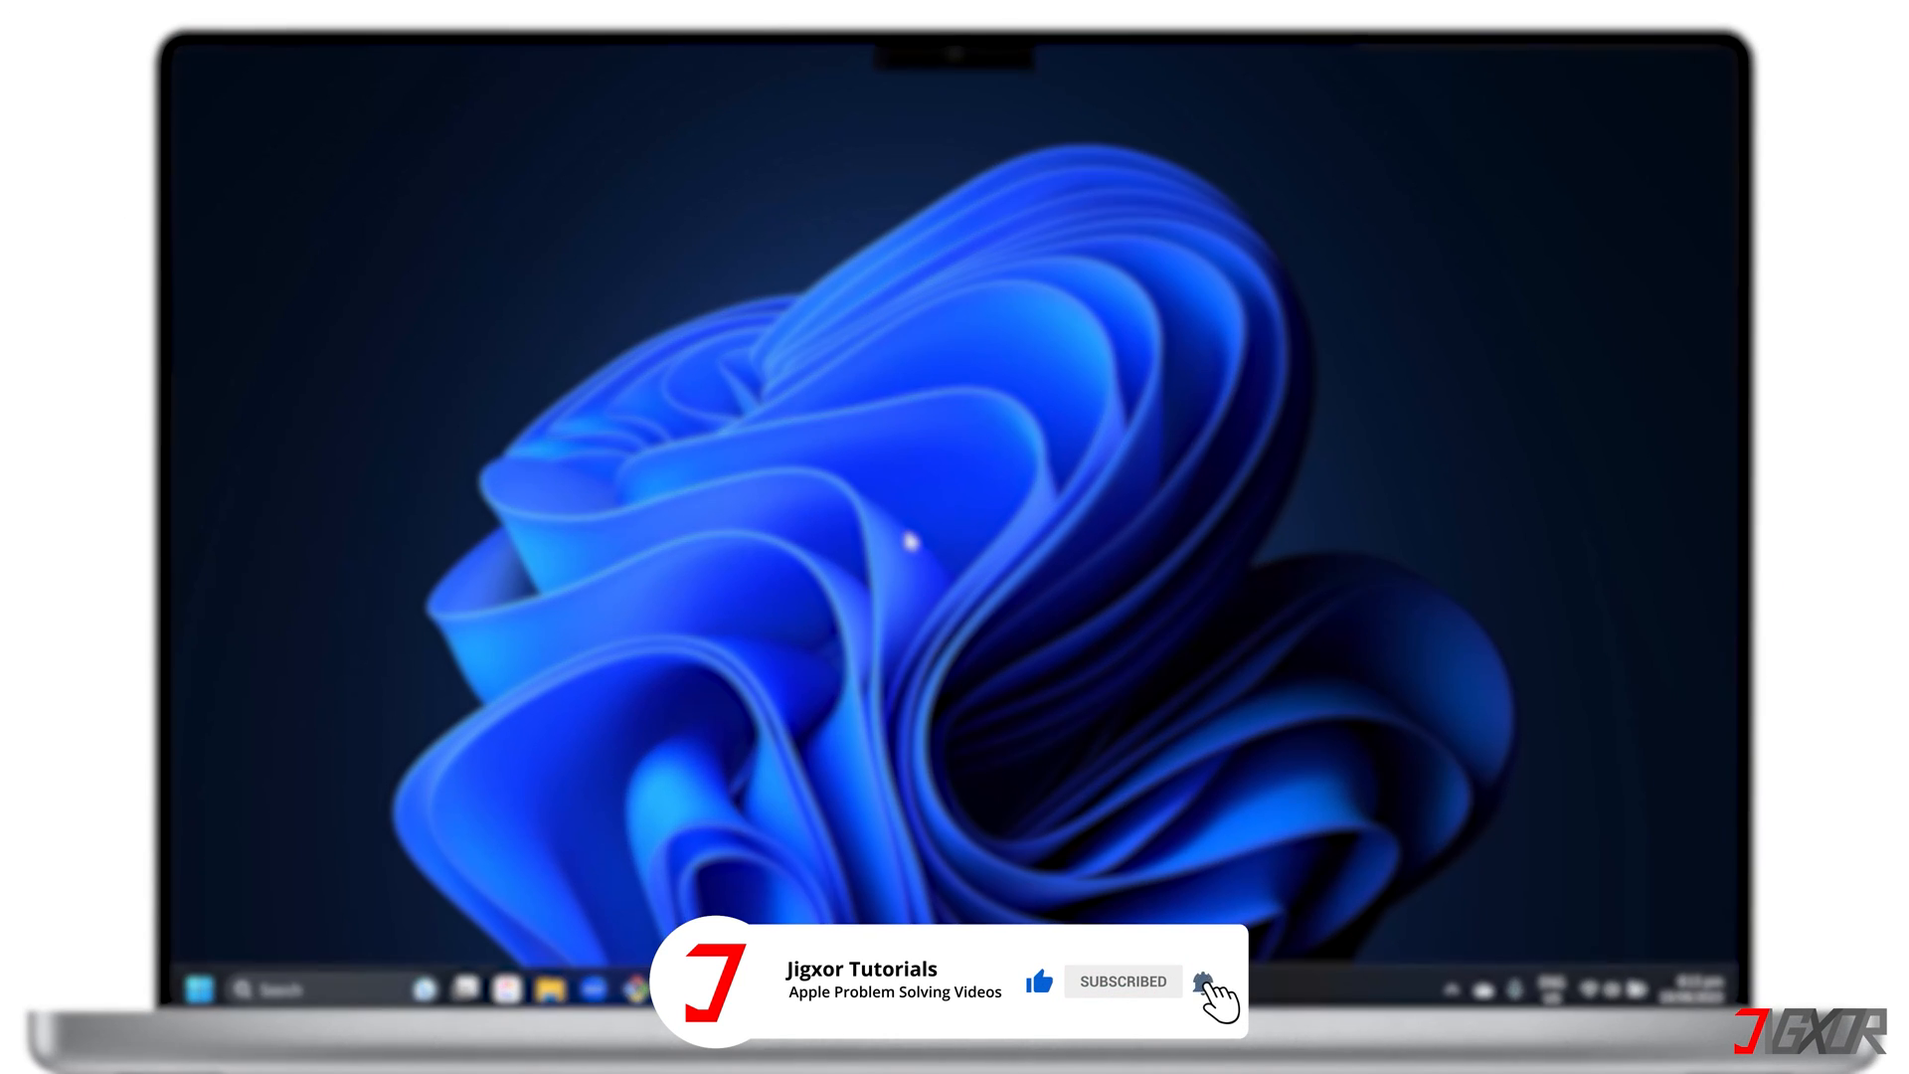